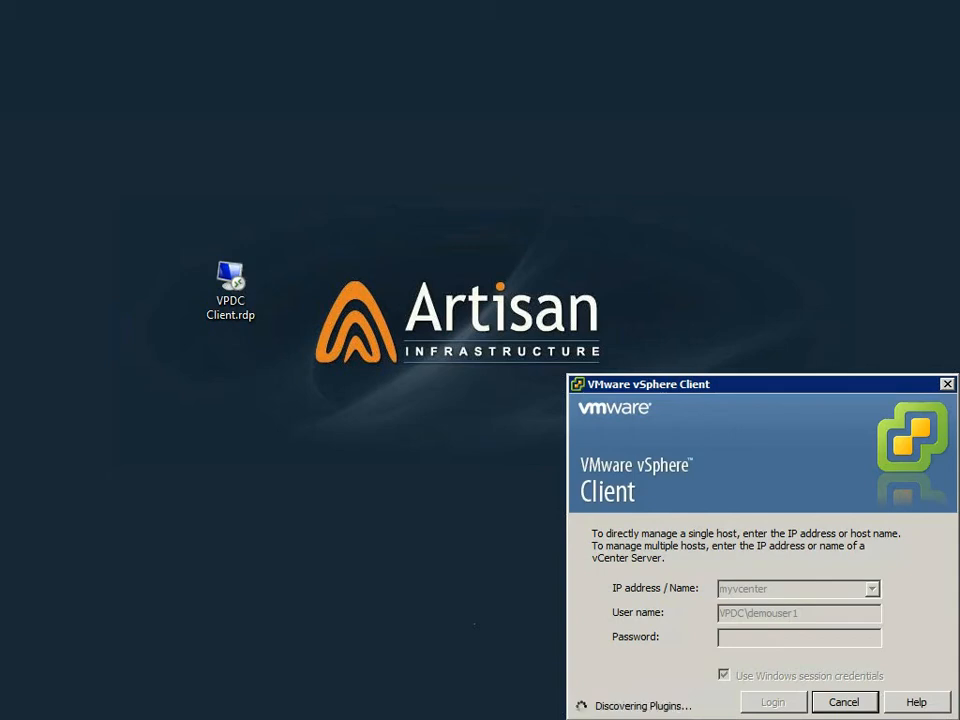
- Log in to the vCenter server and dismiss the Message of the Day
click(772, 702)
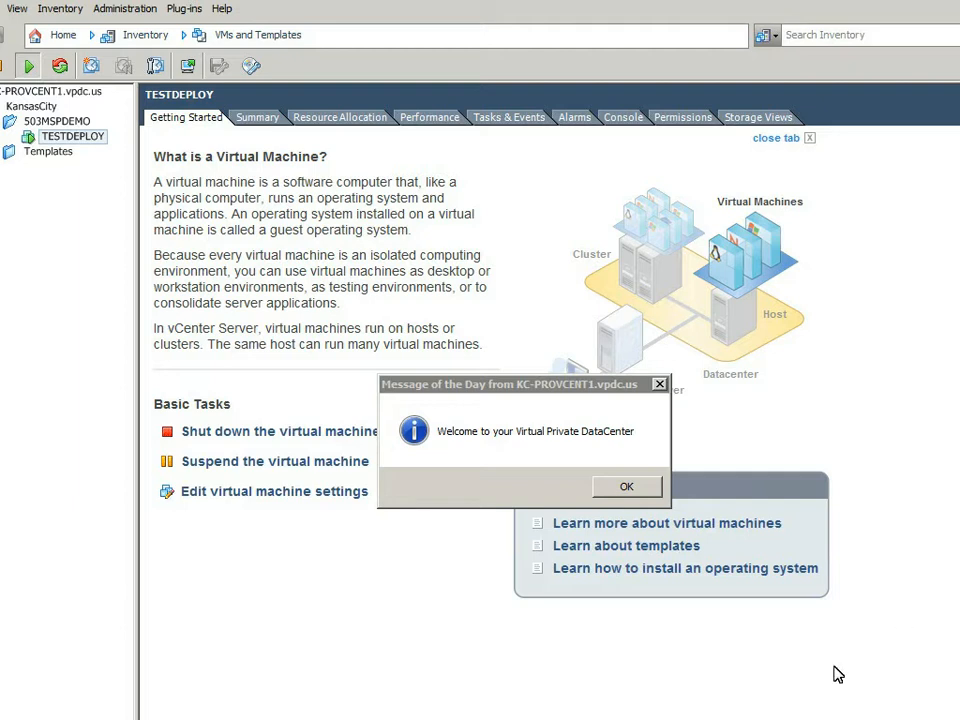
click(626, 486)
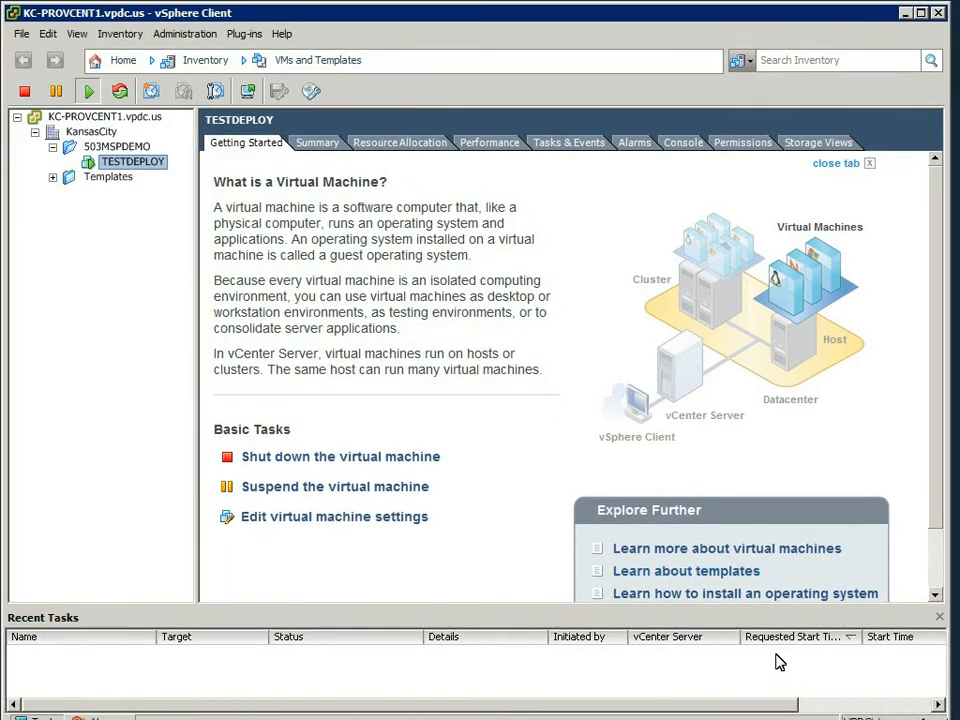
mouse_move(630, 464)
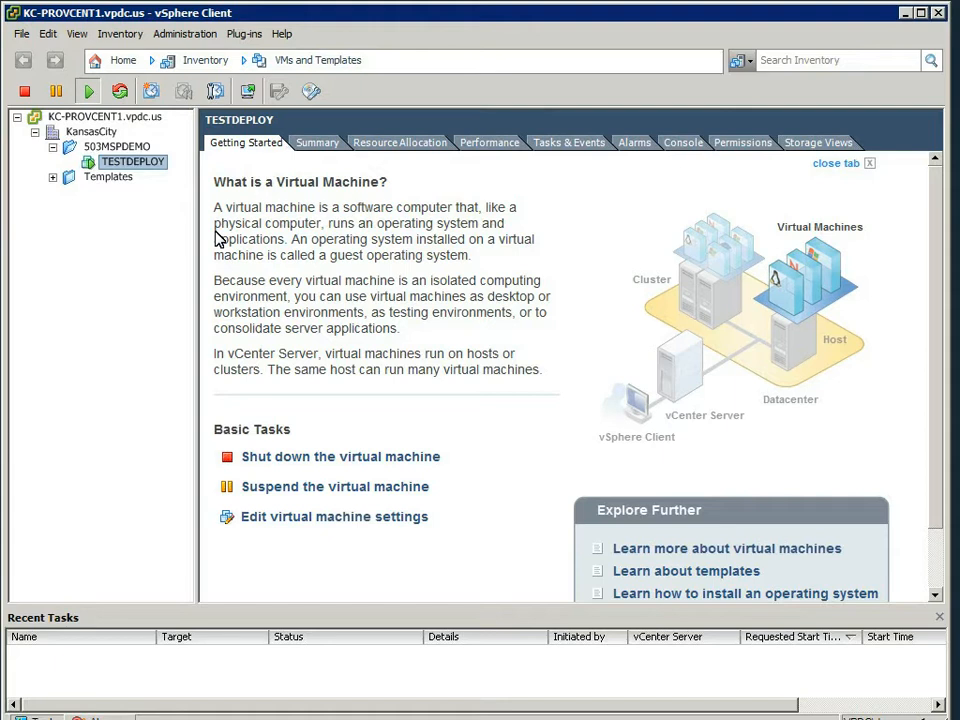
mouse_move(216, 236)
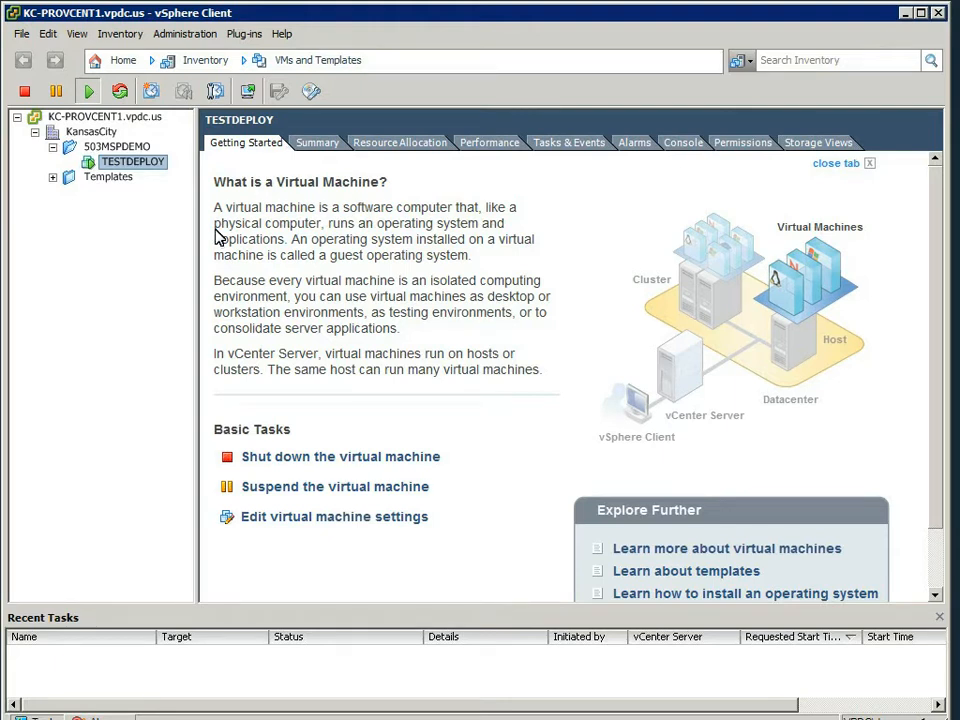
mouse_move(220, 236)
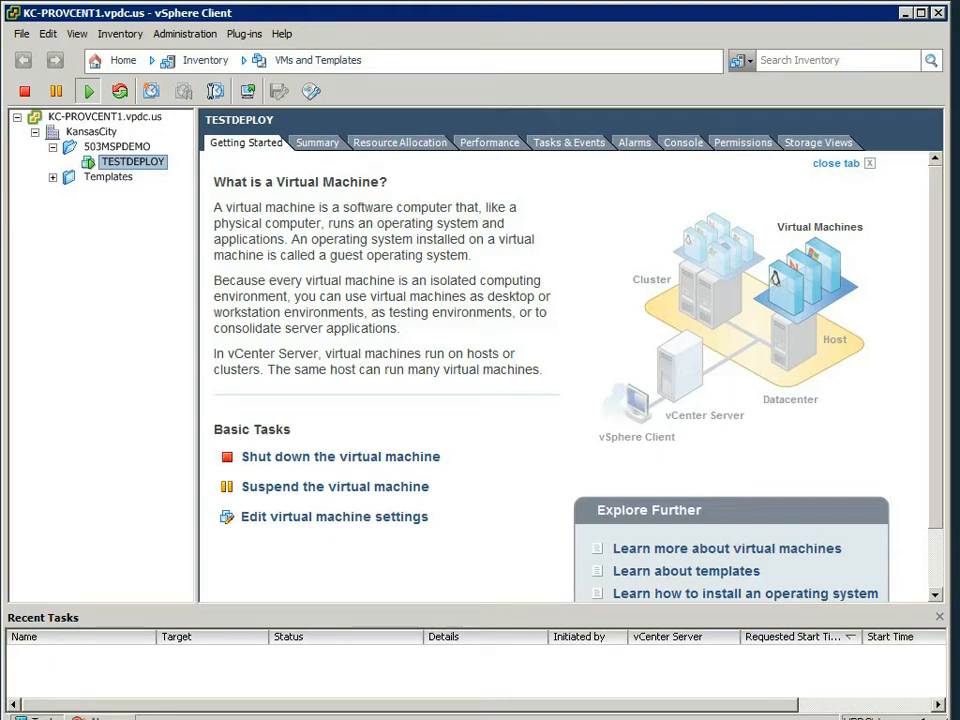
mouse_move(156, 316)
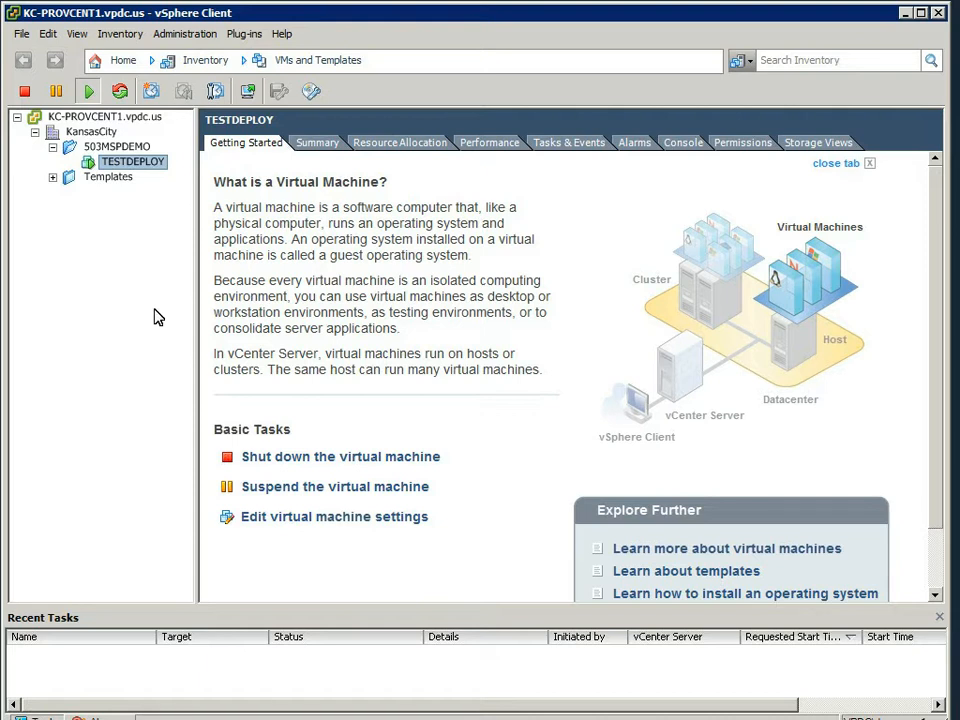
mouse_move(160, 308)
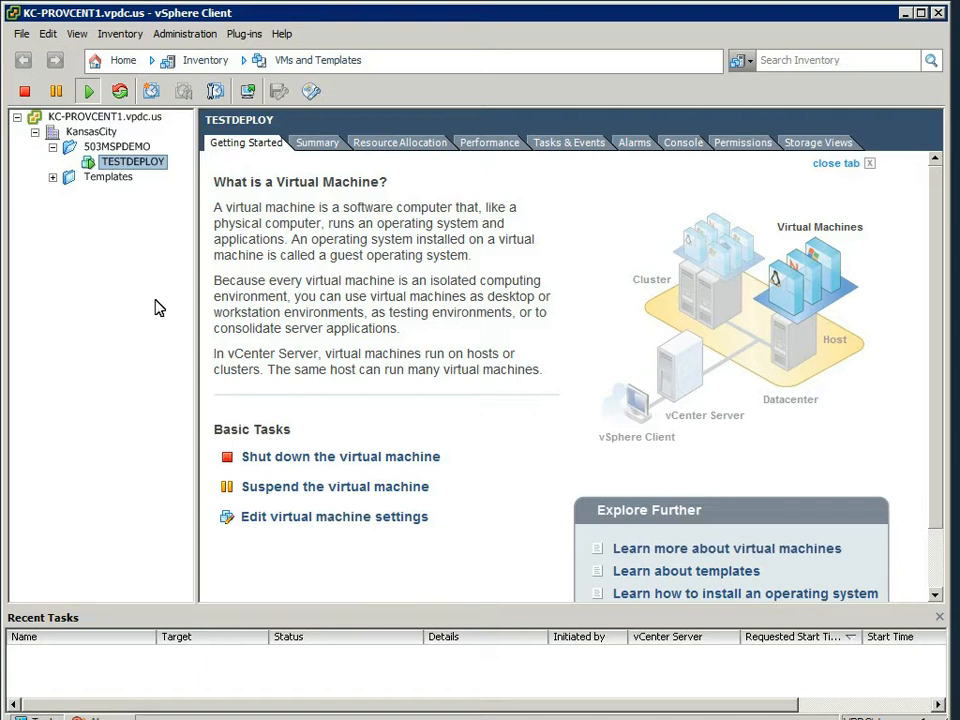
mouse_move(148, 212)
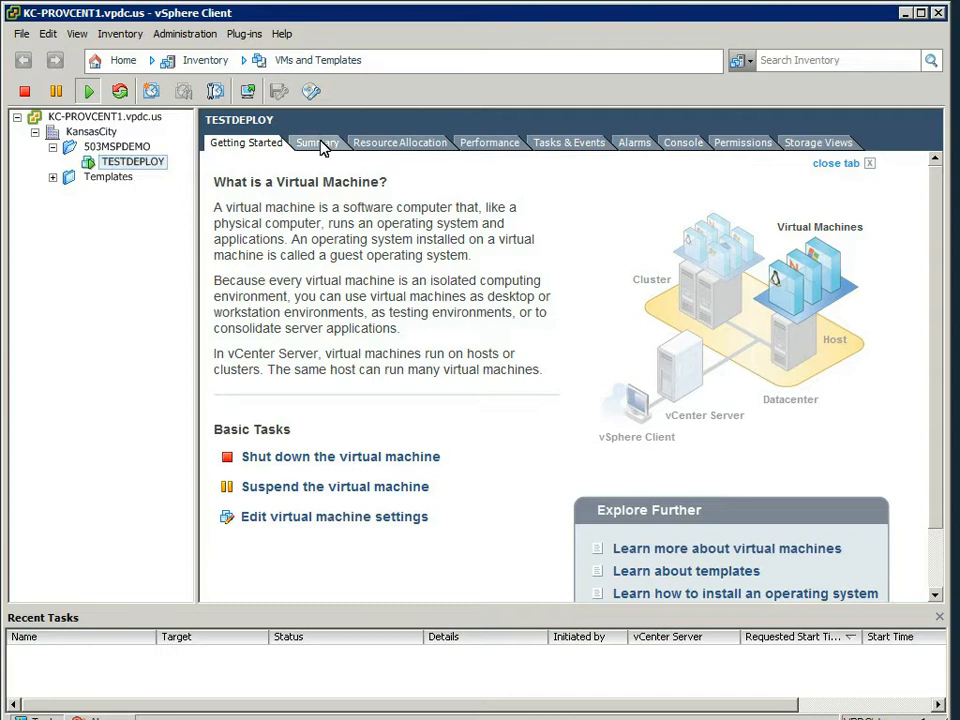
- View TESTDEPLOY's Summary, return Home and show the VMs and Templates inventory
click(316, 142)
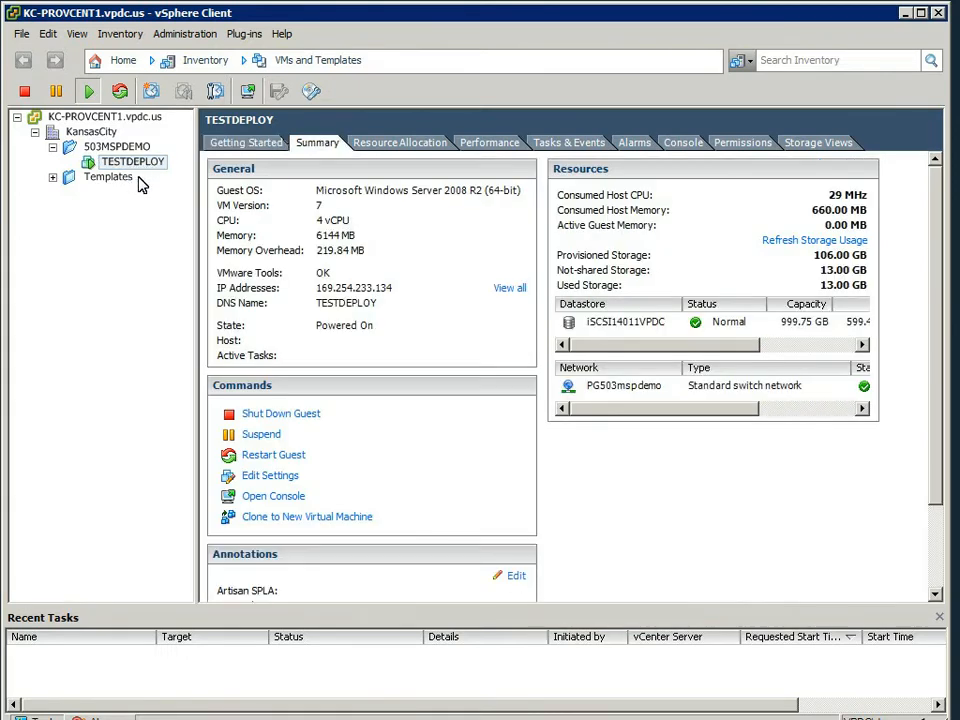
mouse_move(136, 172)
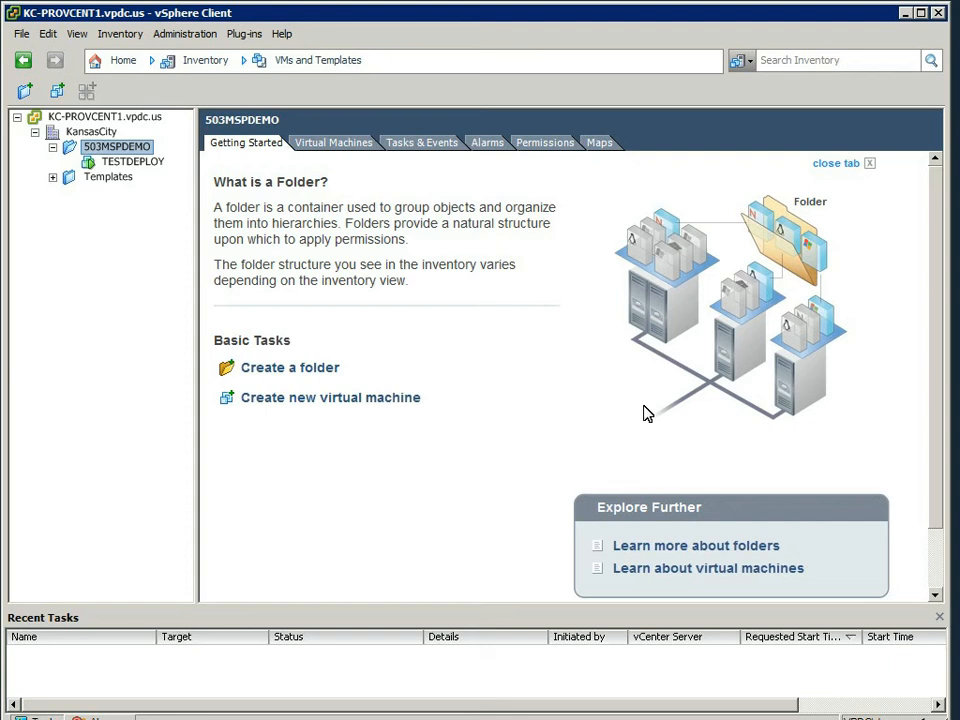
click(120, 60)
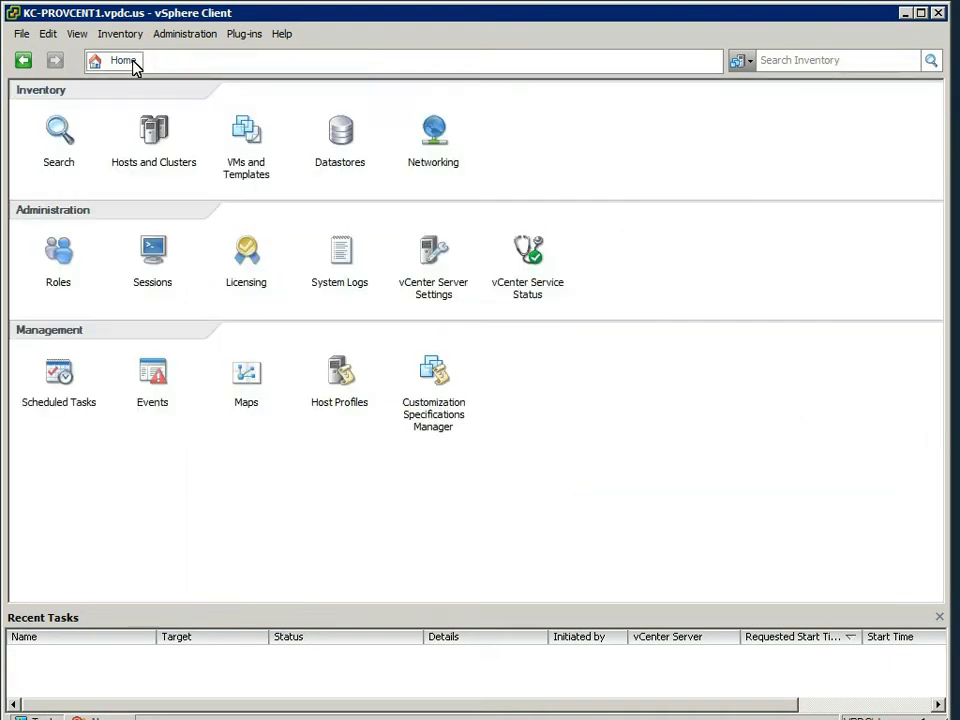
mouse_move(138, 78)
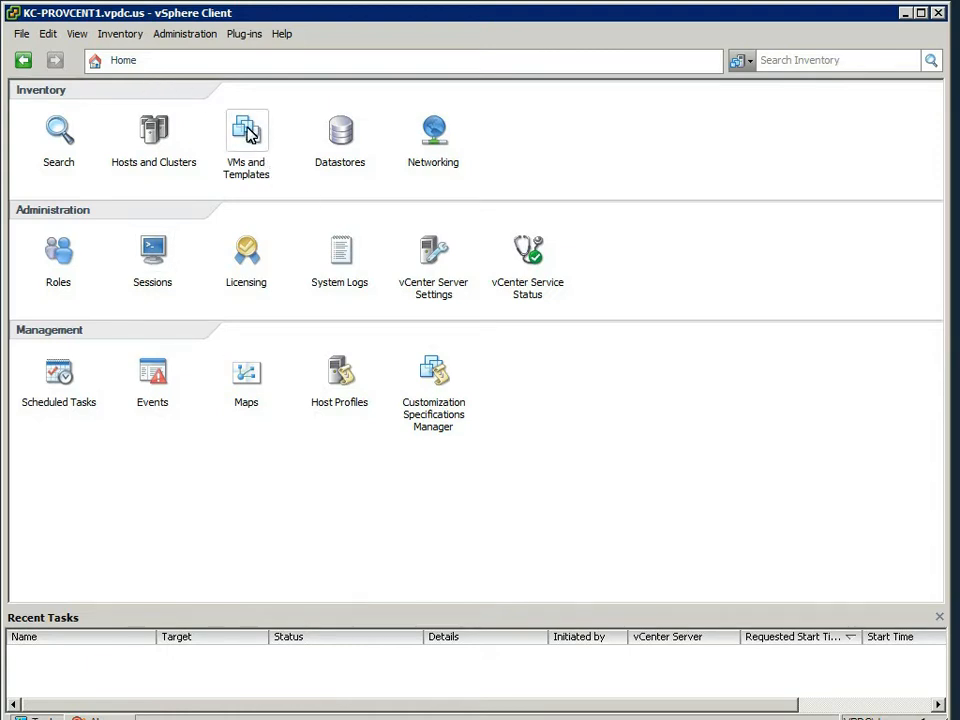
click(244, 136)
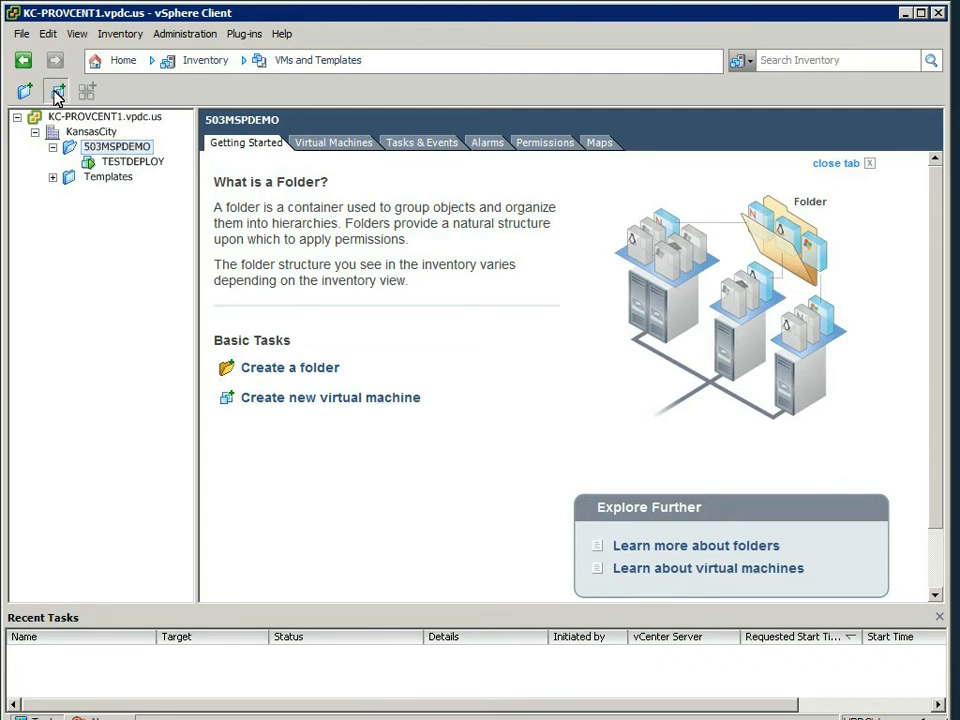
- Start a new virtual machine with Typical configuration and name it 2008R2
click(56, 92)
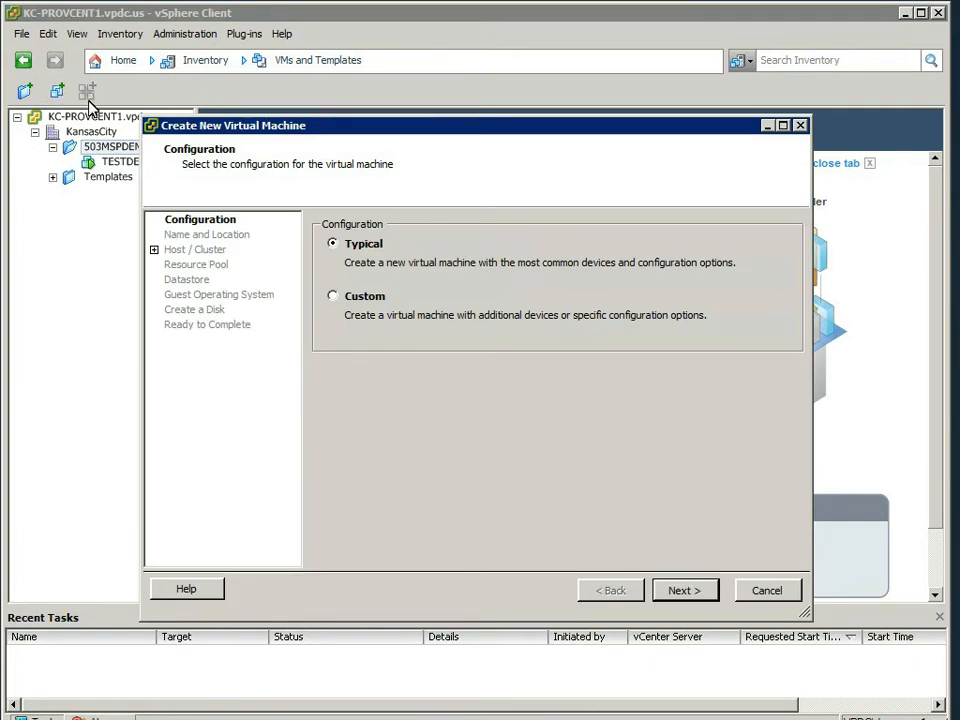
mouse_move(336, 276)
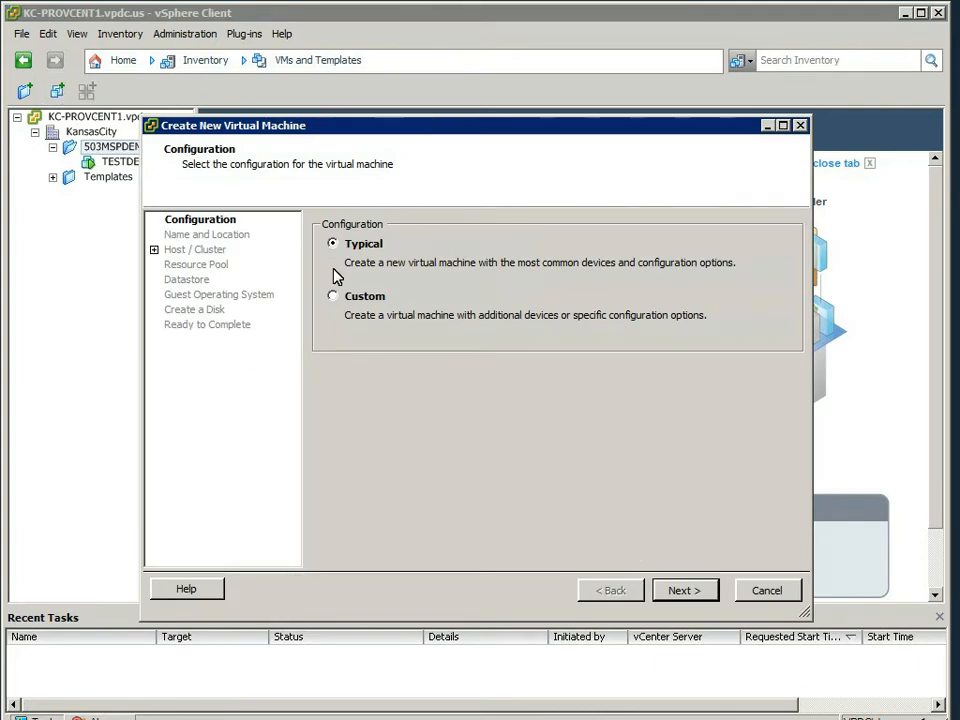
click(684, 590)
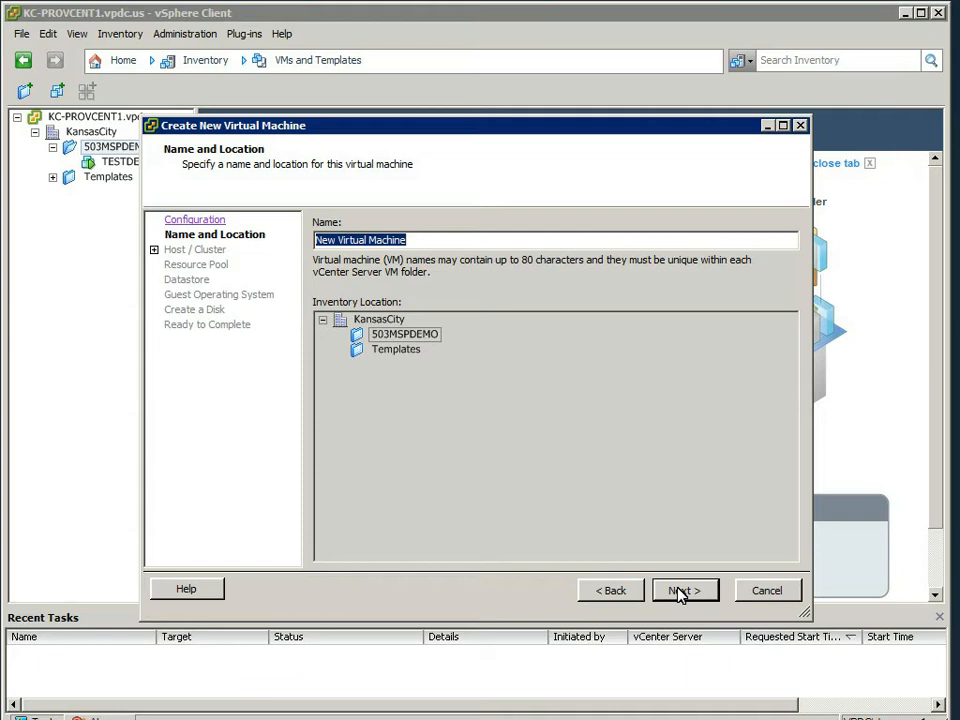
text(2008)
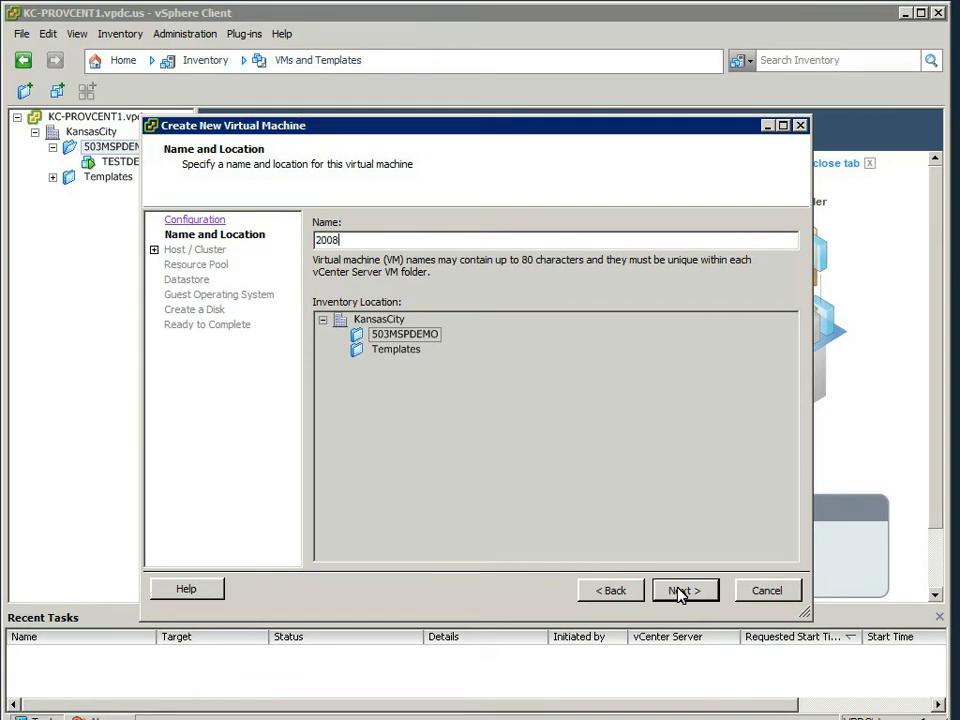
text(R)
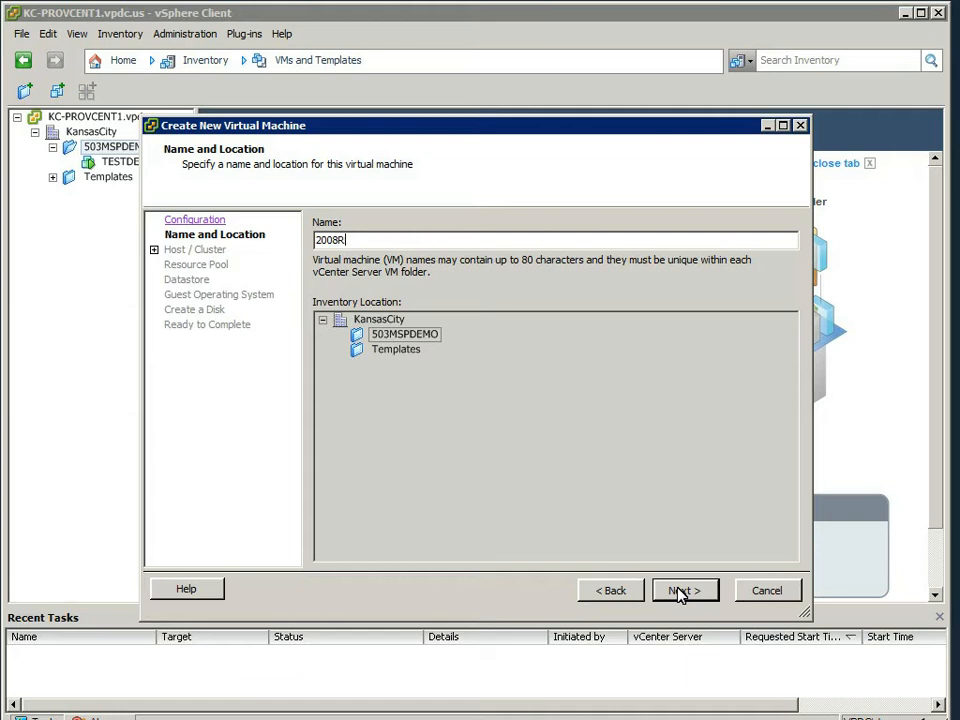
text(2)
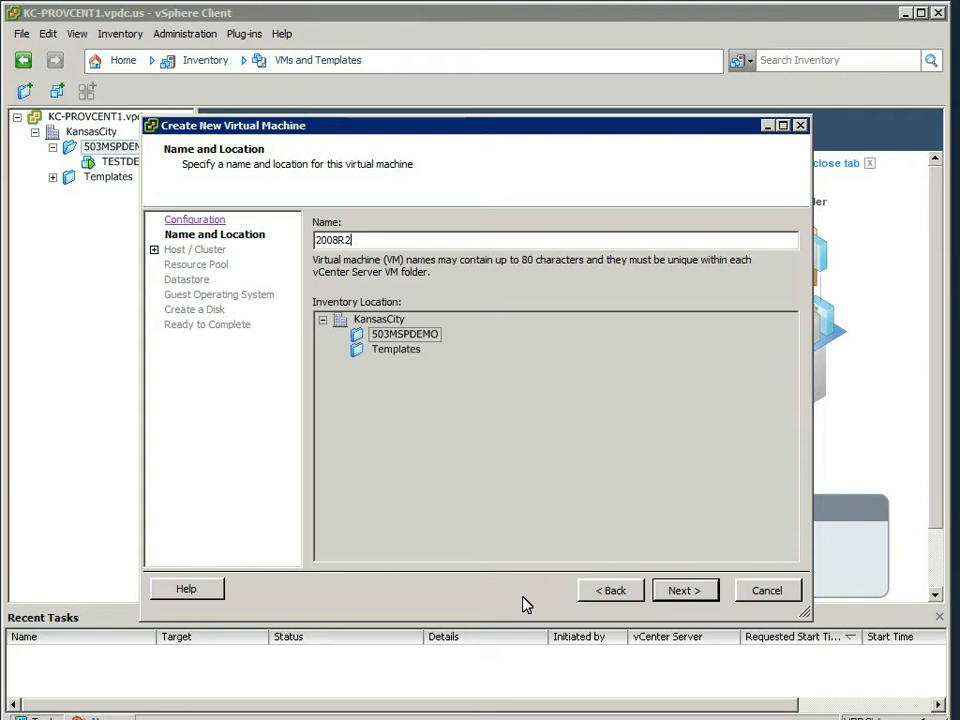
mouse_move(528, 598)
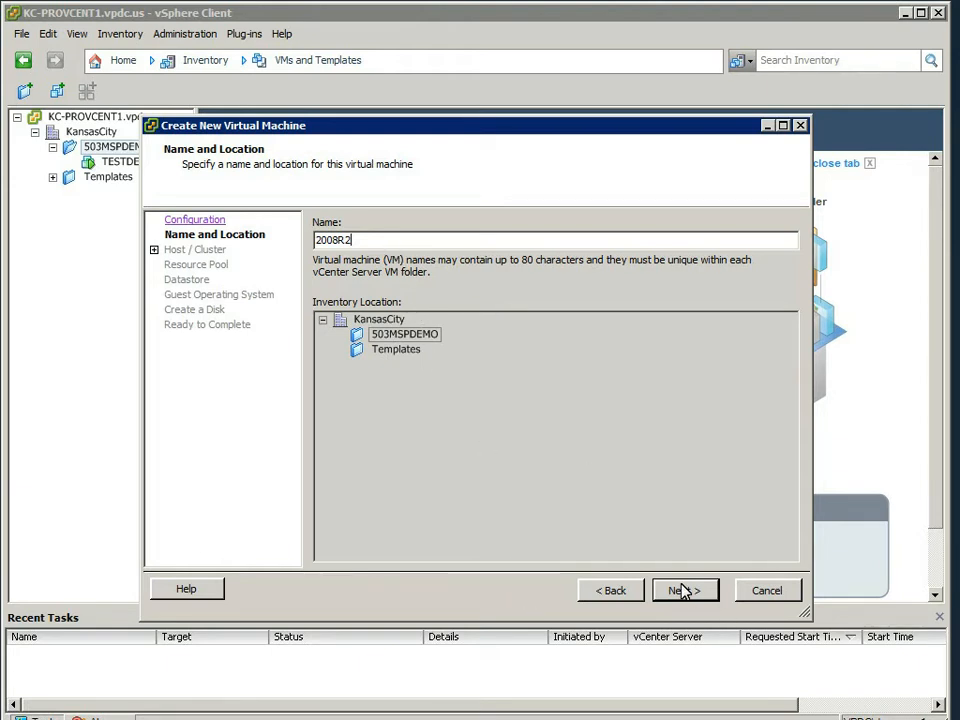
- Place the VM on ProClust1 in resource pool RP503MSPDEMO using datastore iSCSI14011VPDC
click(684, 590)
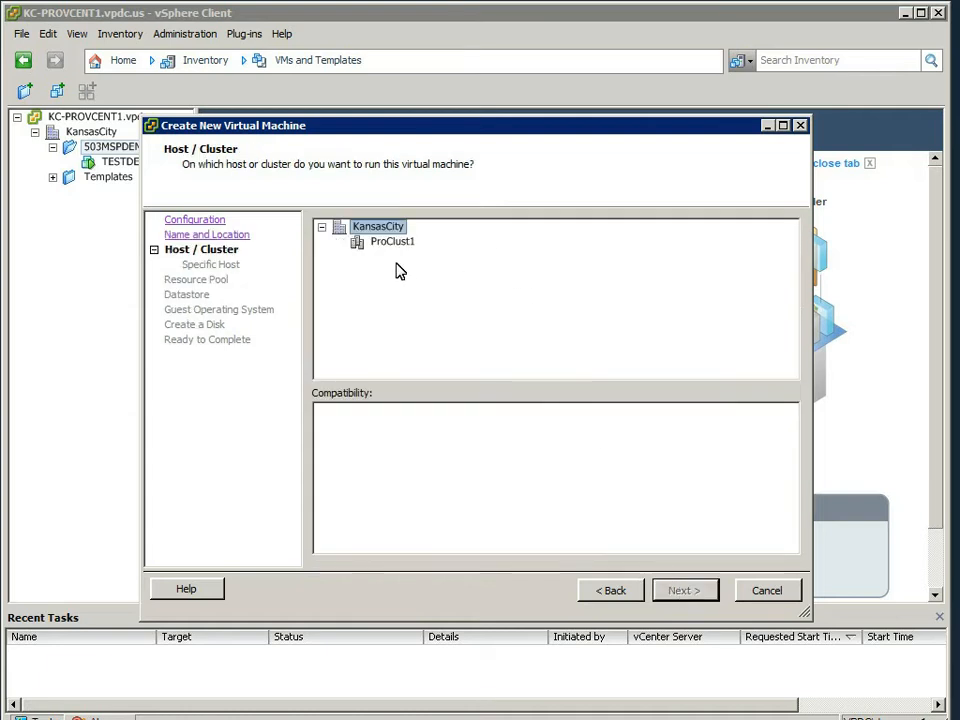
click(392, 240)
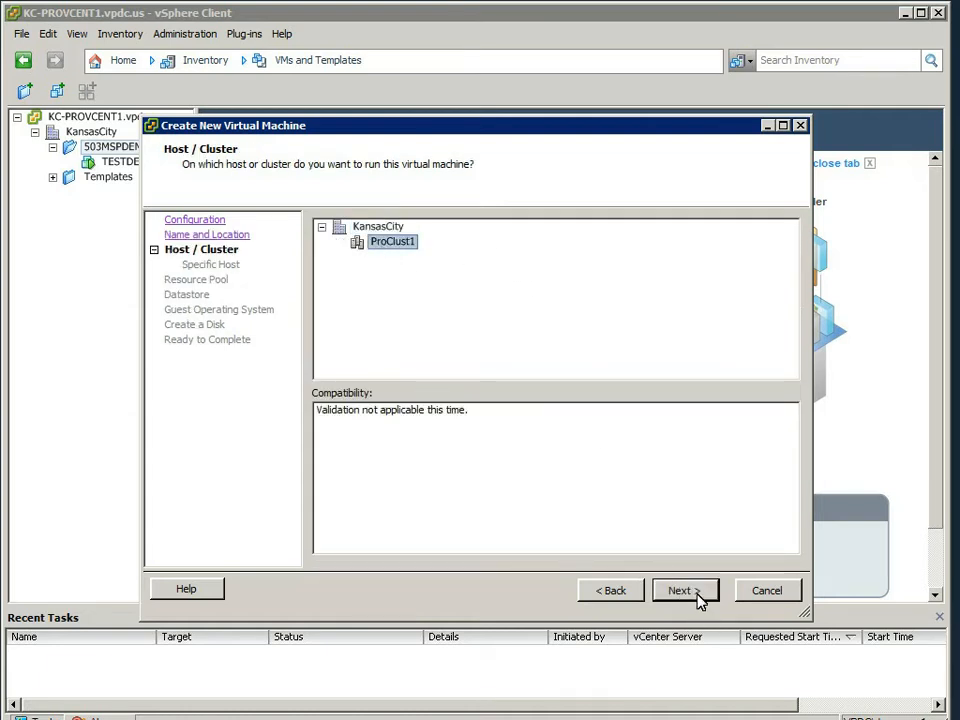
click(680, 590)
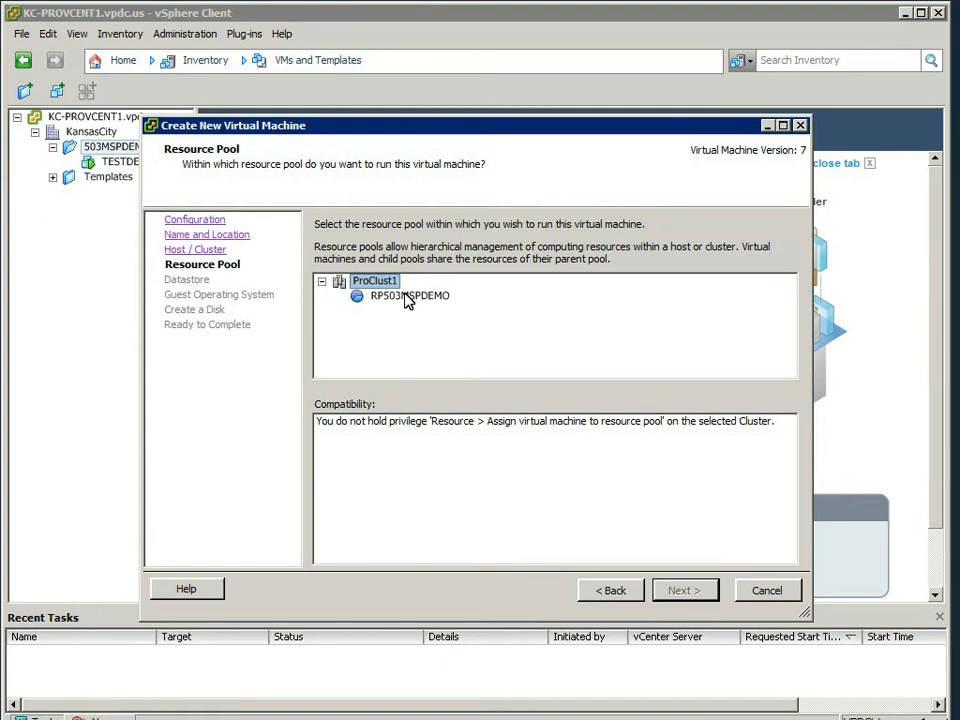
click(684, 590)
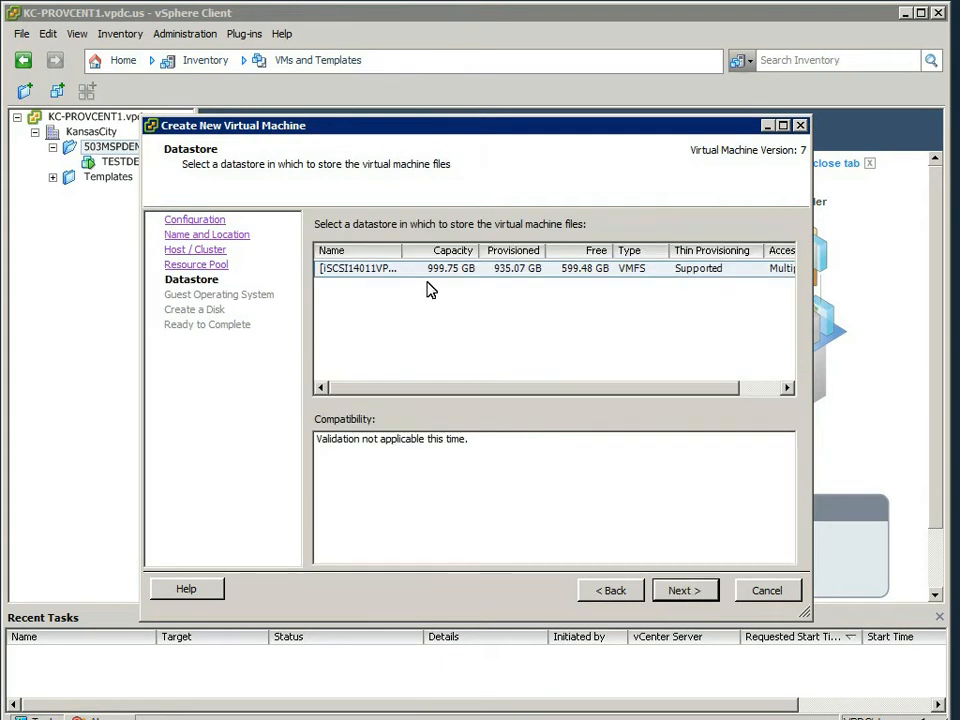
click(360, 268)
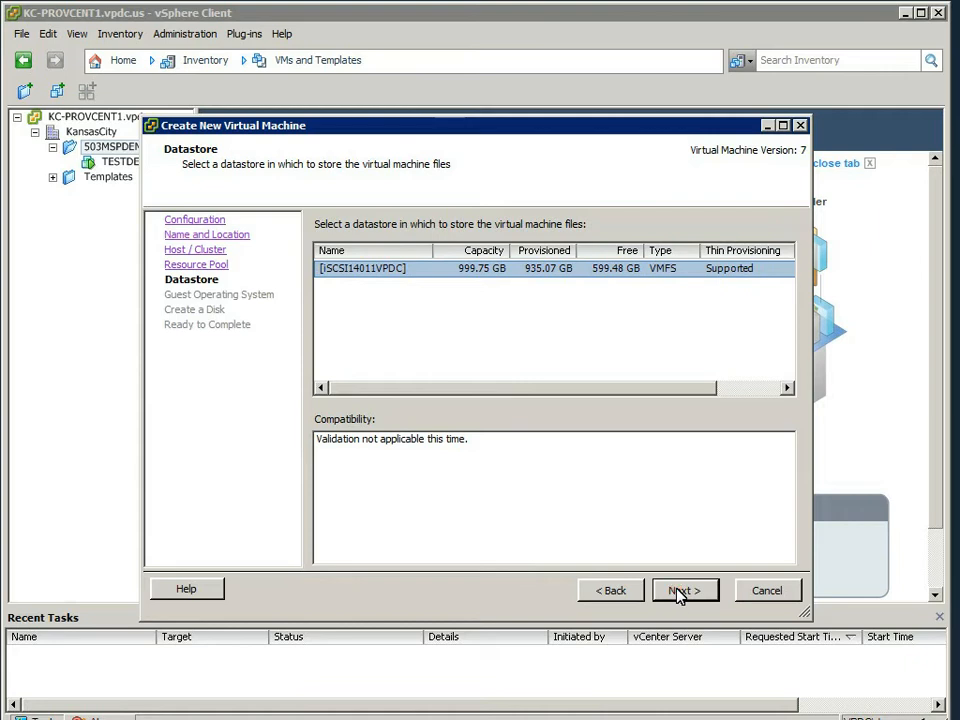
click(684, 590)
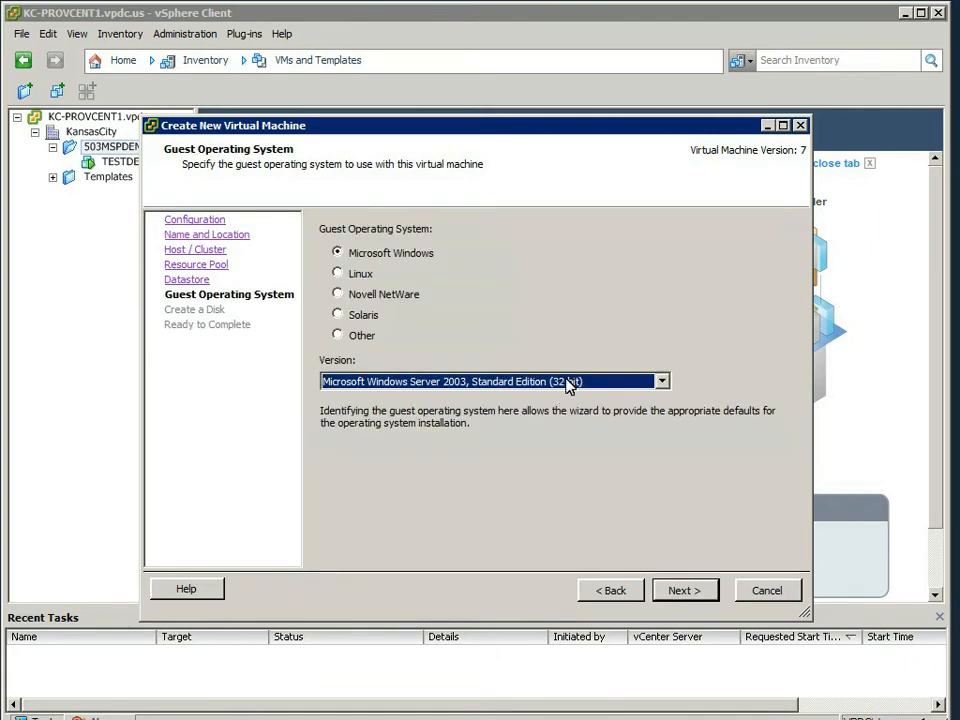
- Choose Microsoft Windows Server 2008 R2 (64-bit) and a 40 GB thin-provisioned disk
click(660, 380)
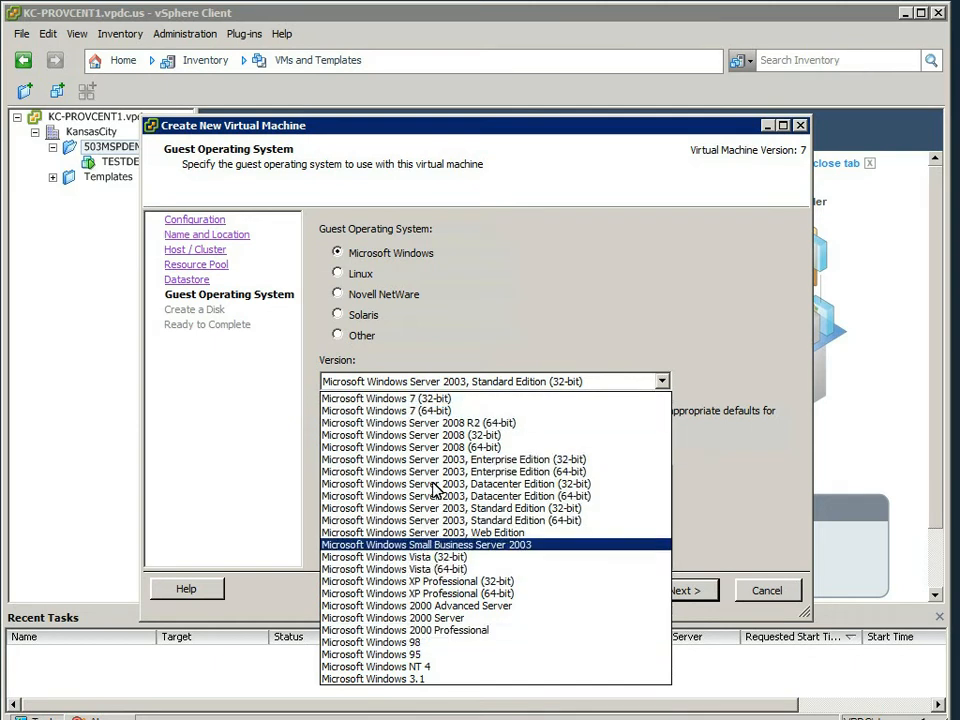
mouse_move(412, 436)
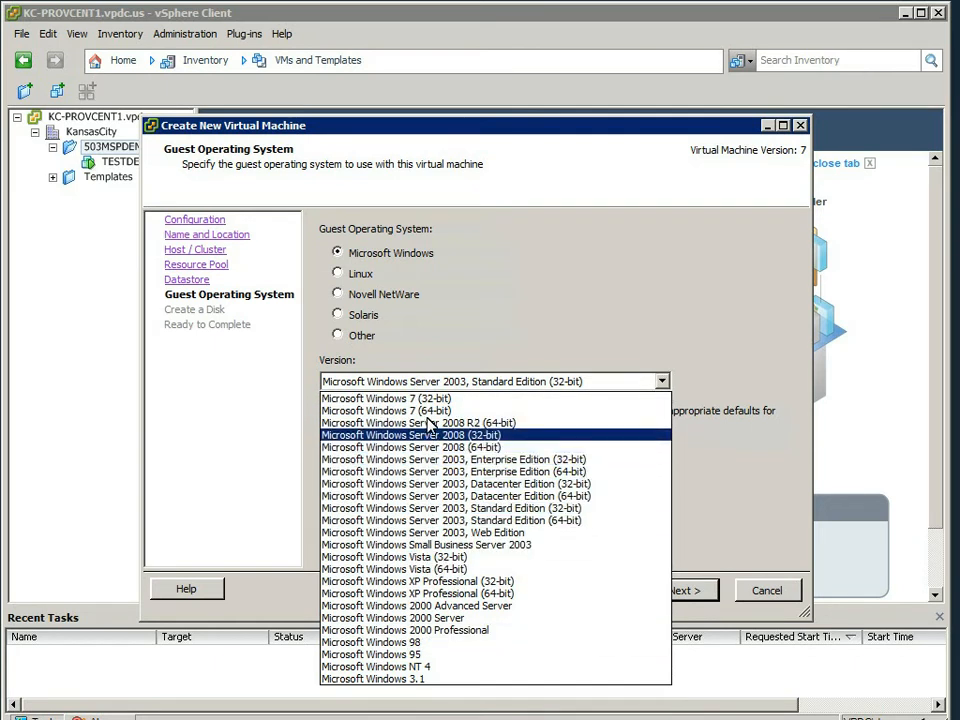
mouse_move(420, 422)
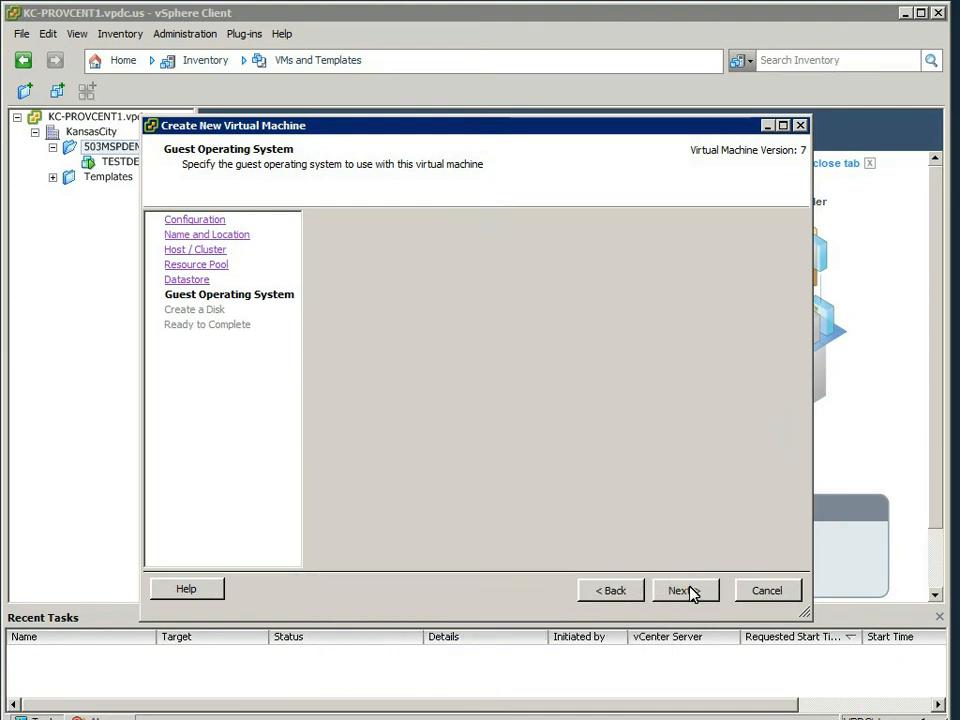
click(680, 590)
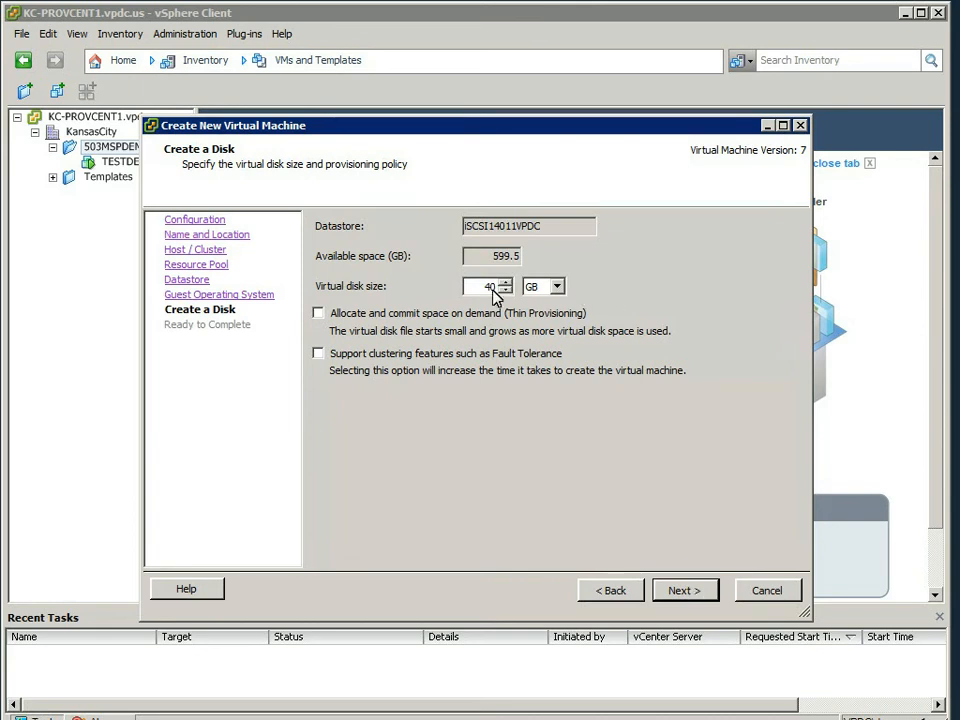
click(318, 312)
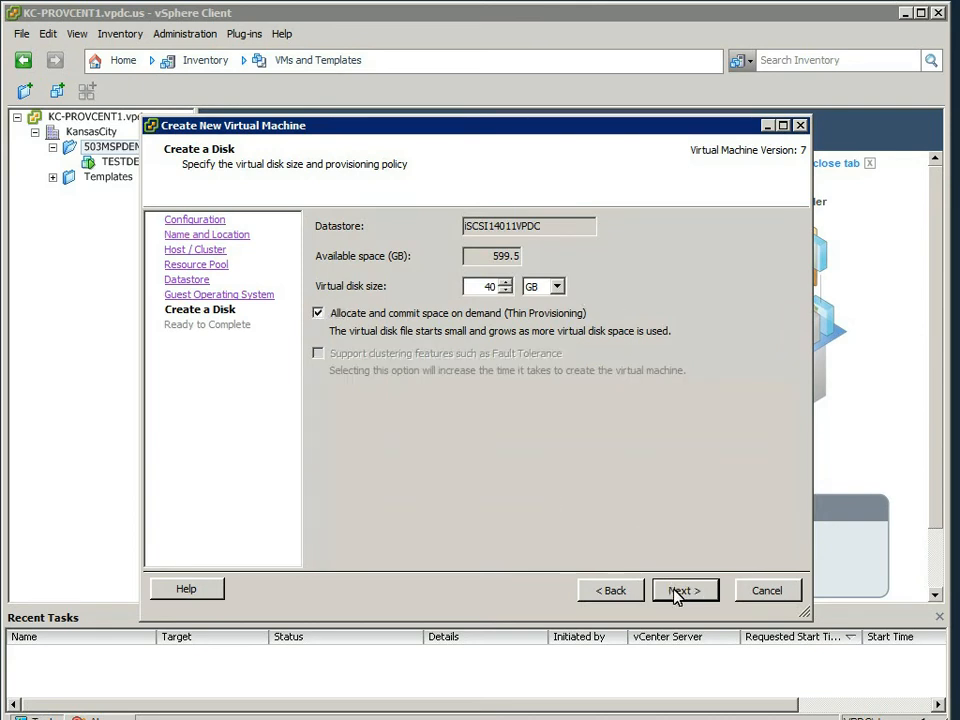
- Accept the summary with 'Edit the virtual machine settings before completion' ticked
click(684, 590)
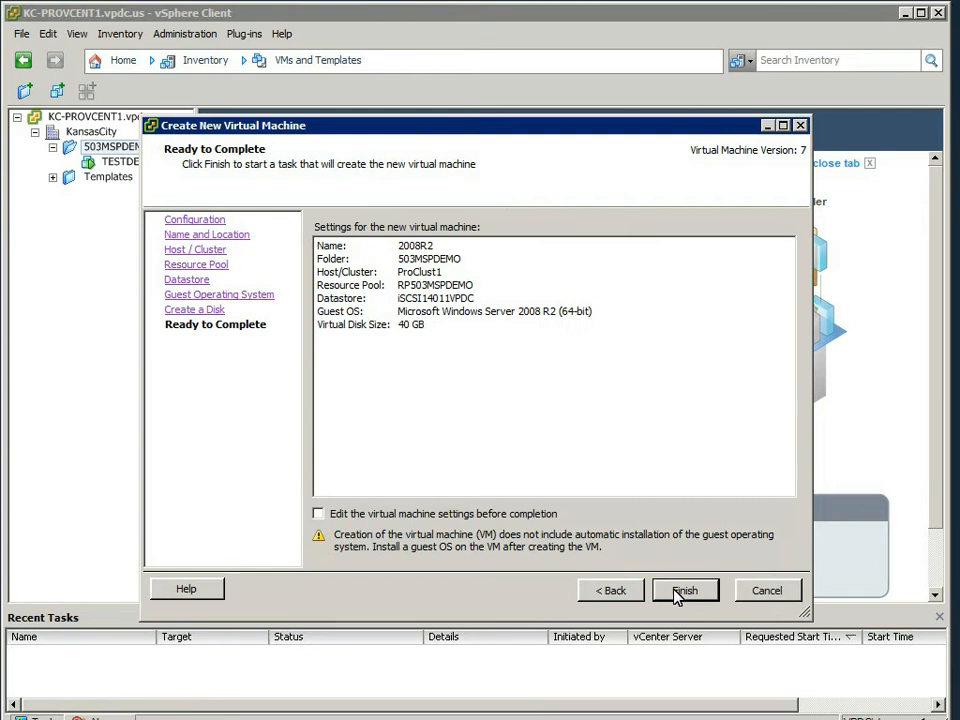
mouse_move(320, 520)
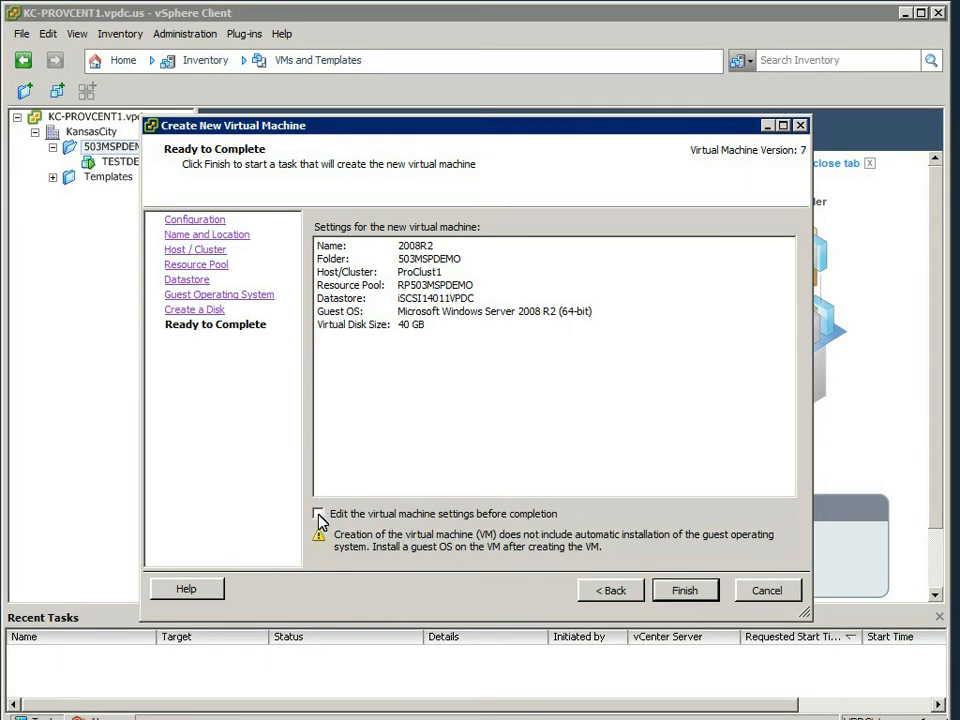
click(318, 512)
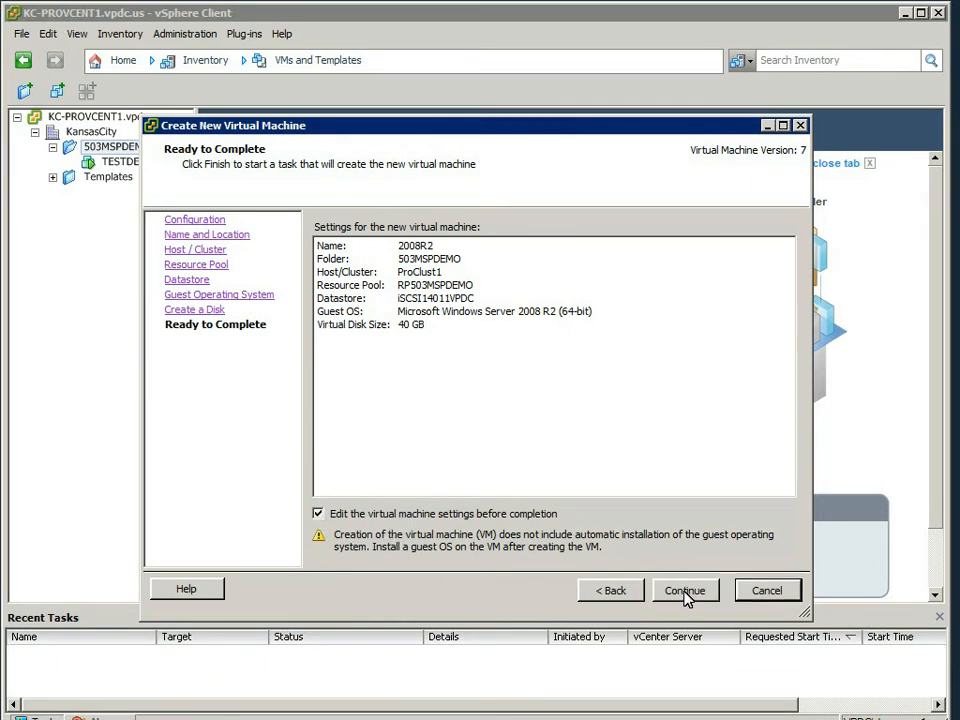
click(684, 590)
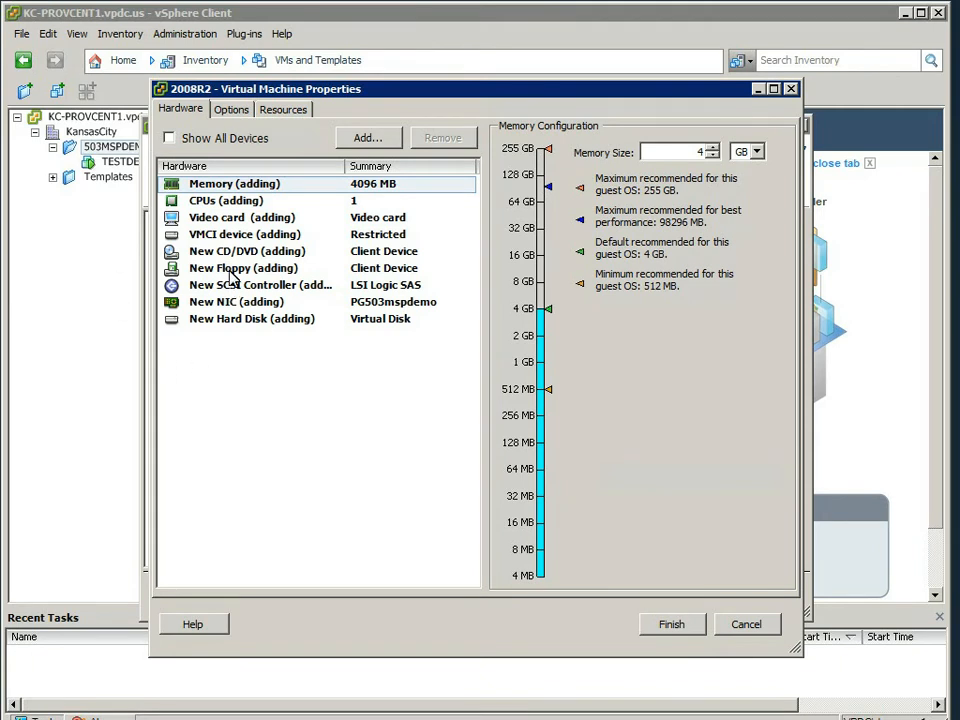
- Remove the New Floppy drive, keeping NIC on PG503mspdemo and one CPU
click(242, 268)
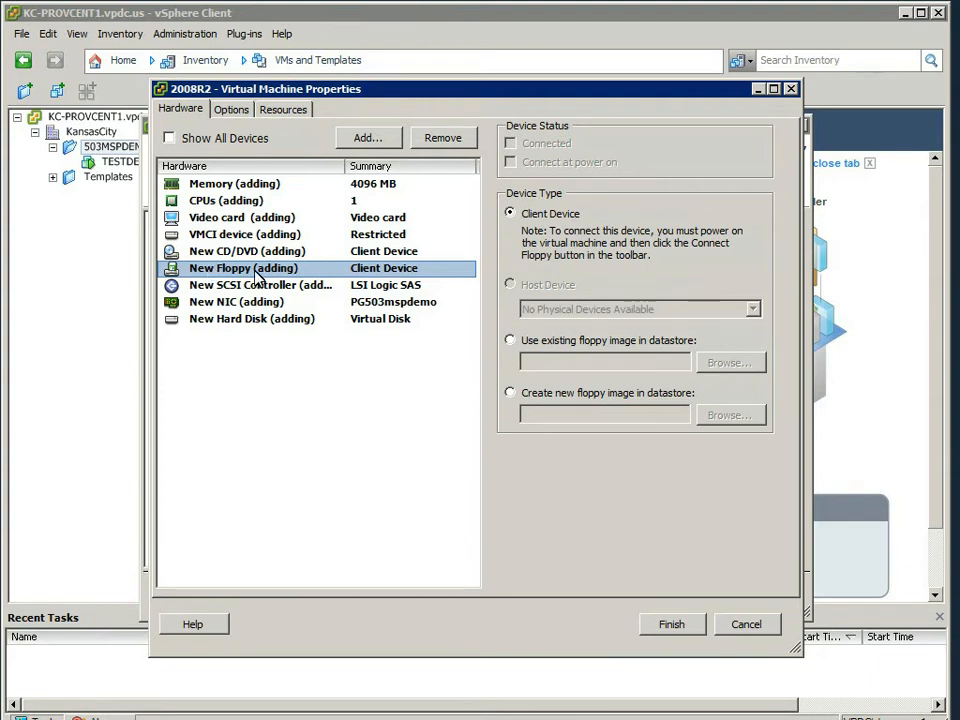
click(444, 138)
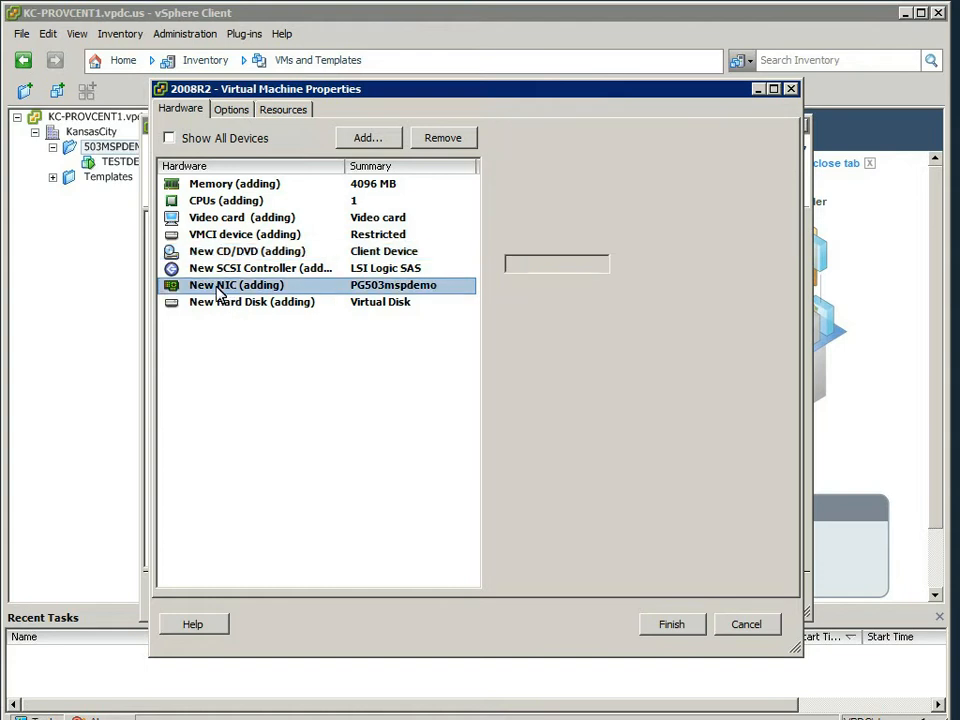
click(236, 284)
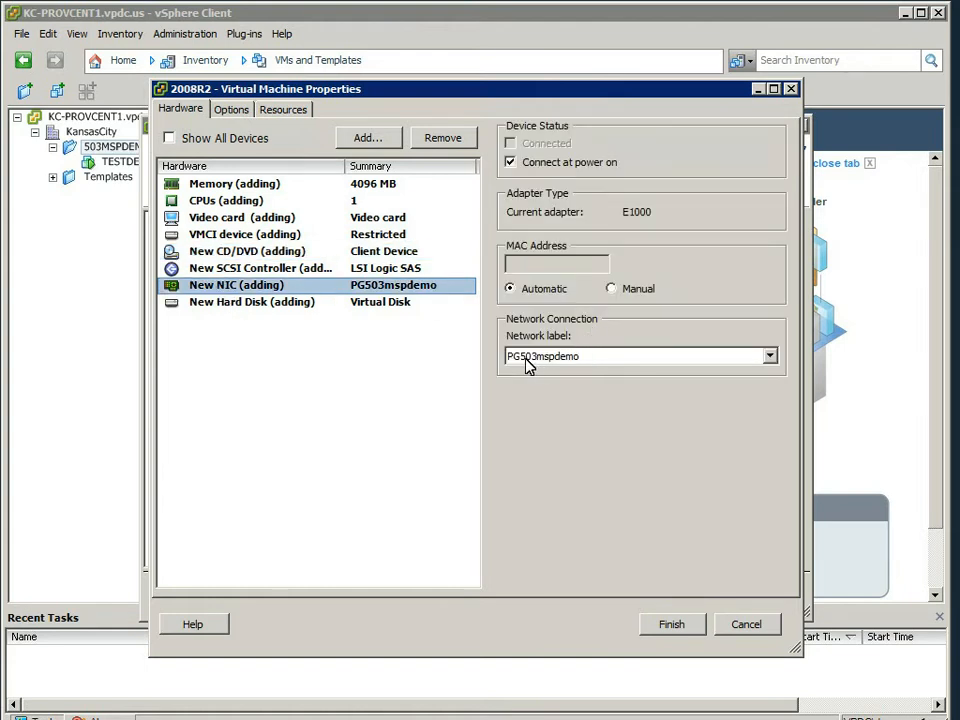
click(768, 356)
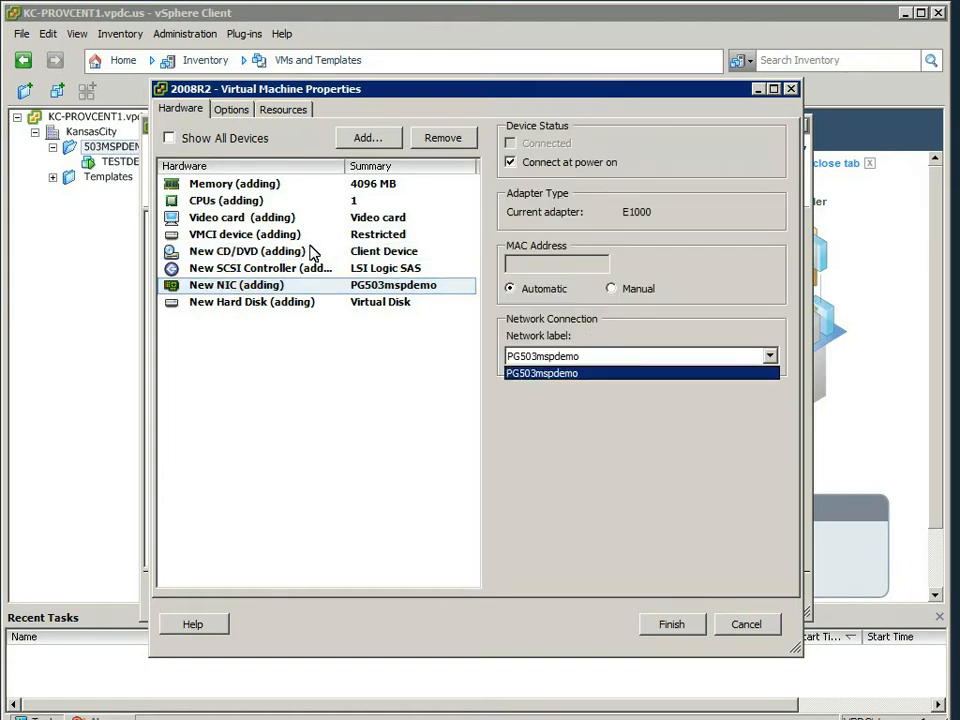
click(540, 372)
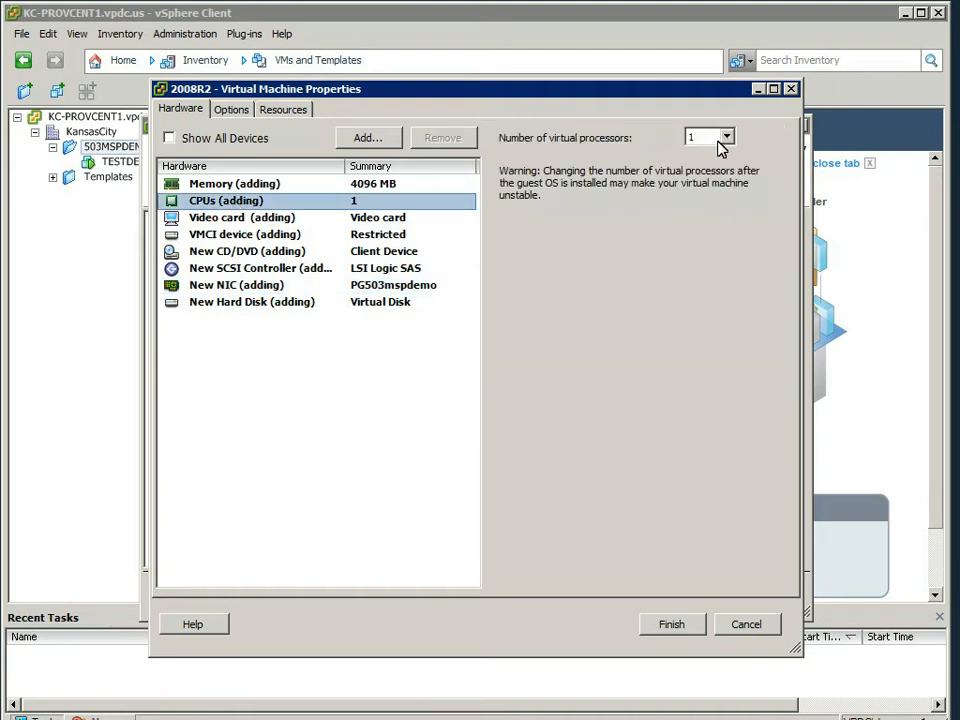
click(234, 184)
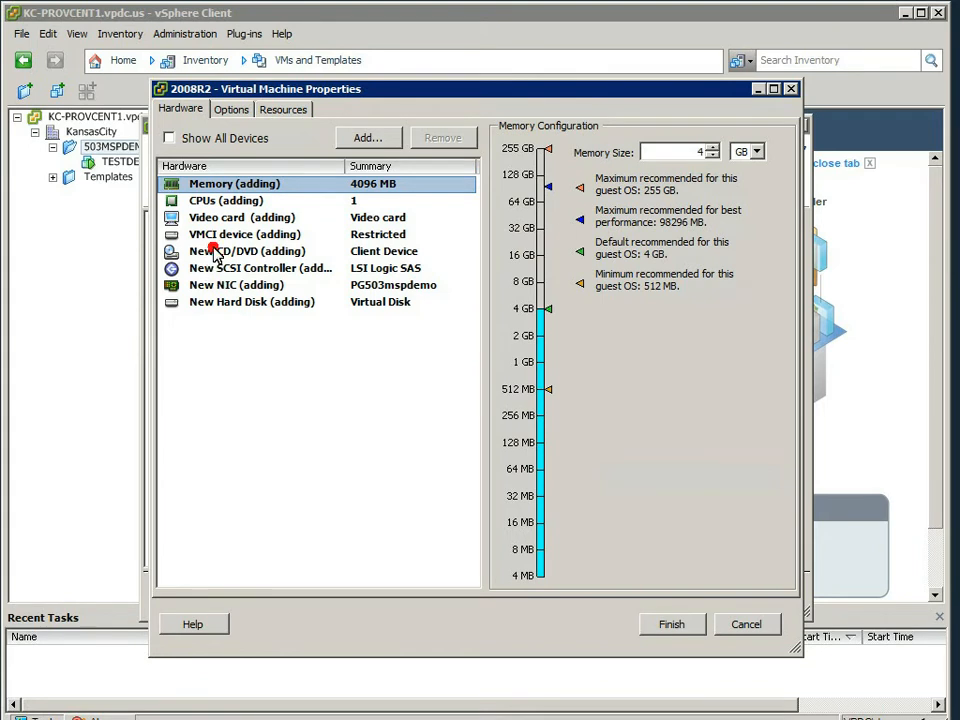
- Back the CD/DVD drive with the Windows Server 2008 R2 ISO from PublicISO-DS > Windows OS, connecting at power on
click(246, 252)
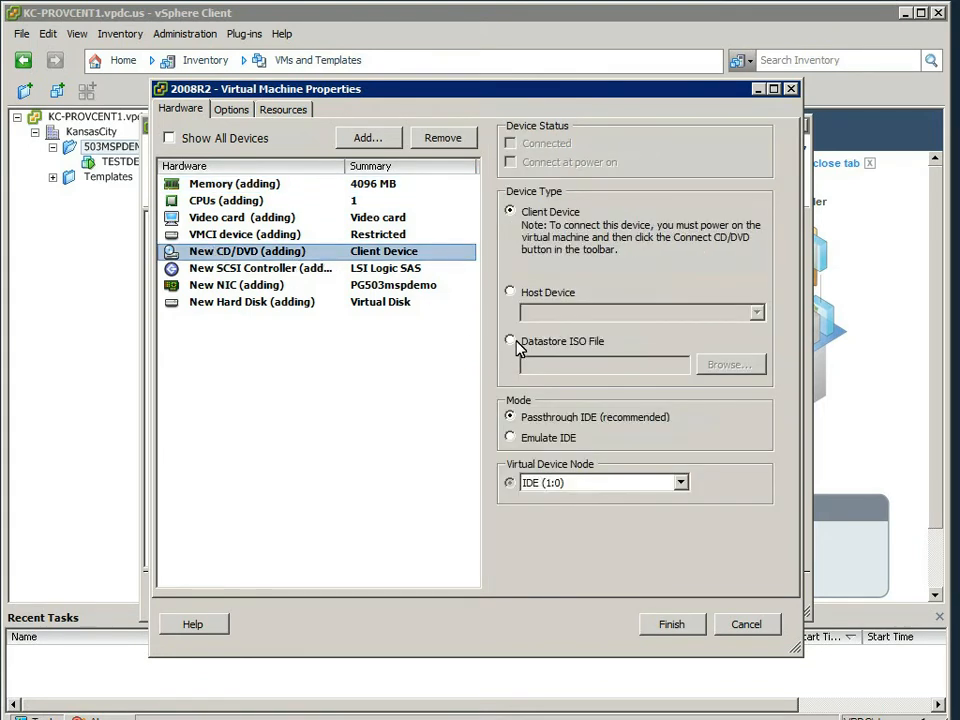
click(510, 340)
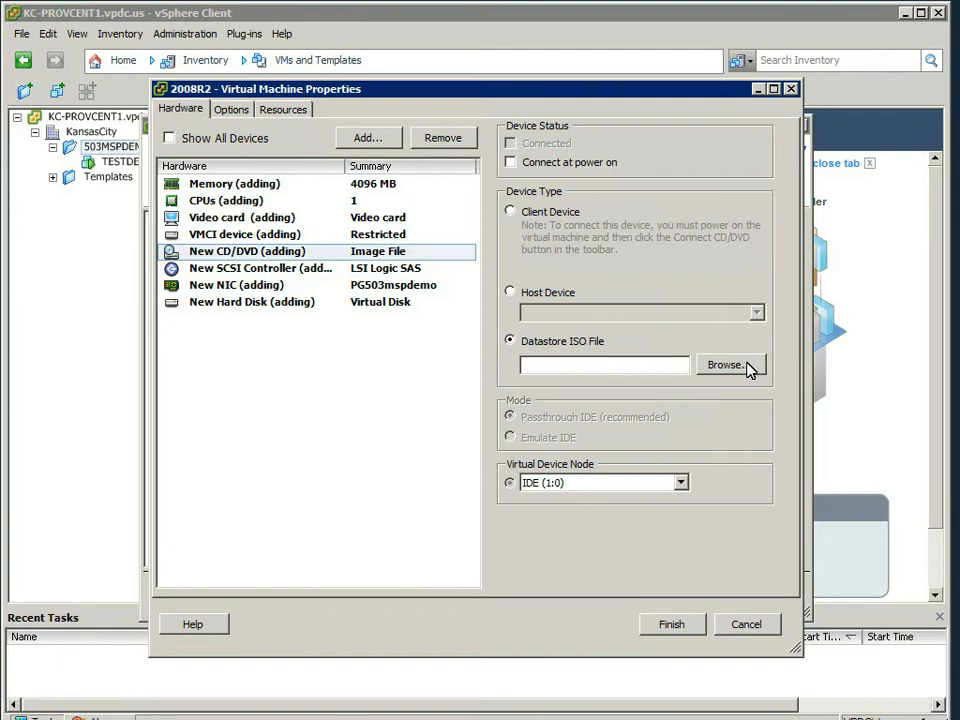
click(730, 364)
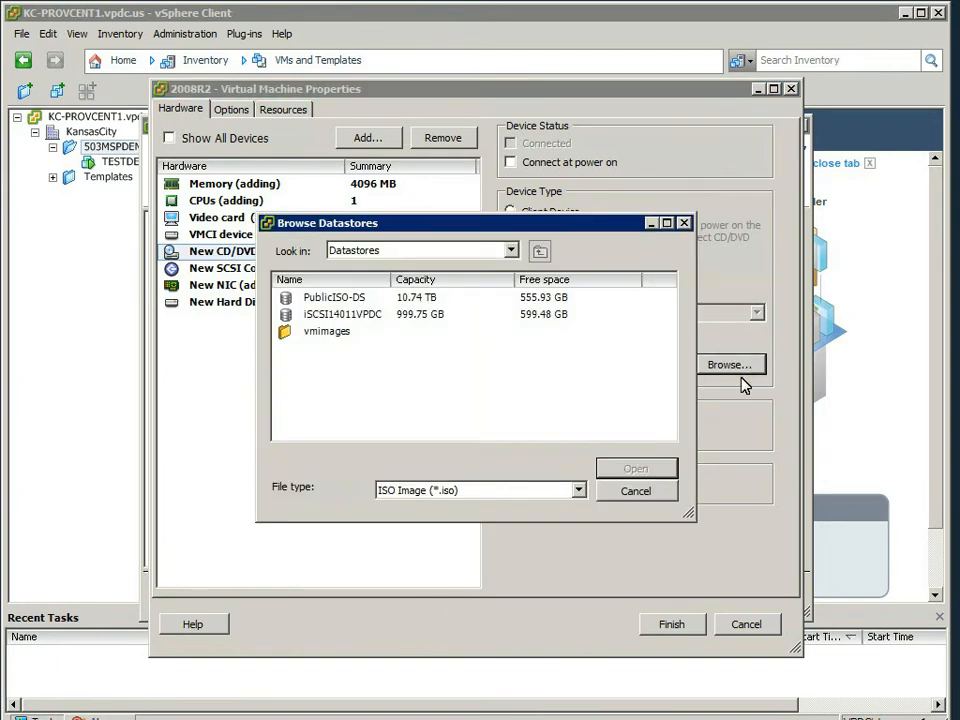
mouse_move(614, 432)
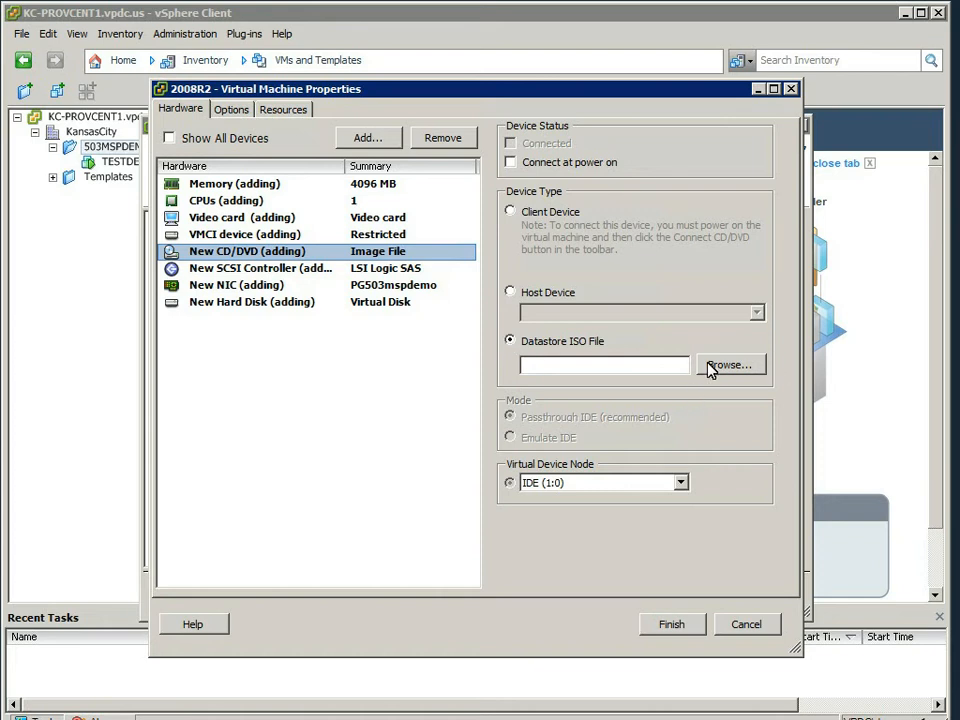
click(732, 364)
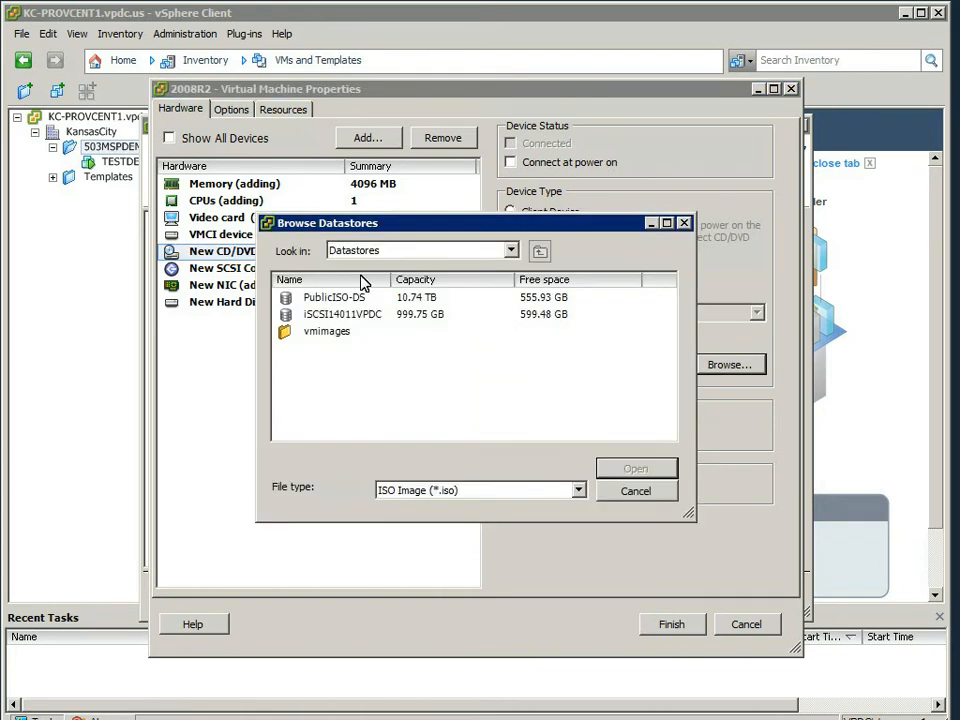
click(344, 314)
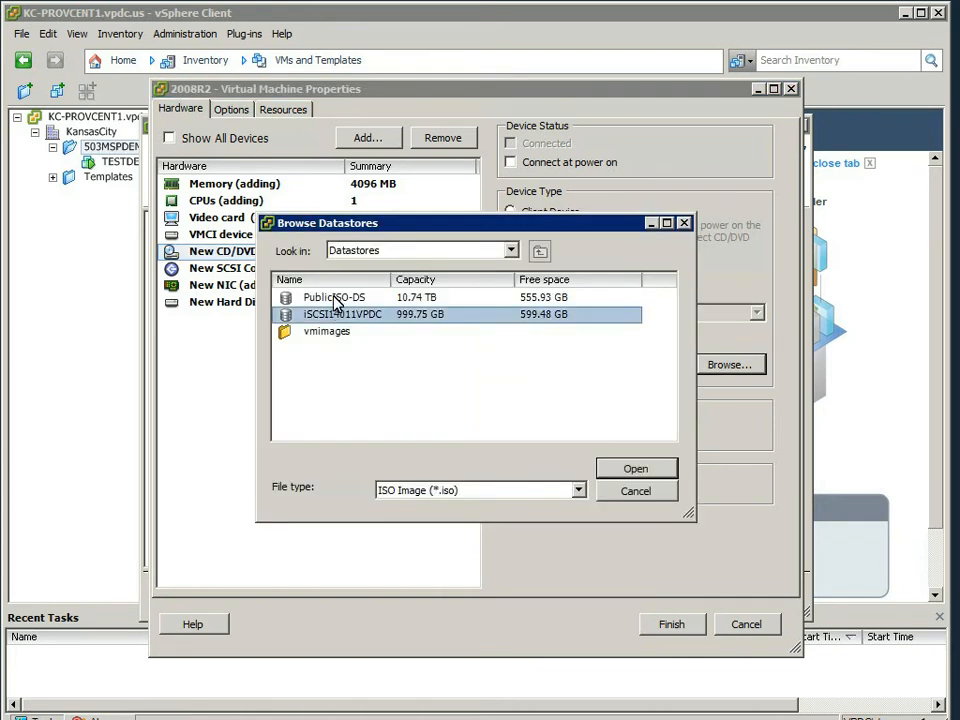
double_click(332, 296)
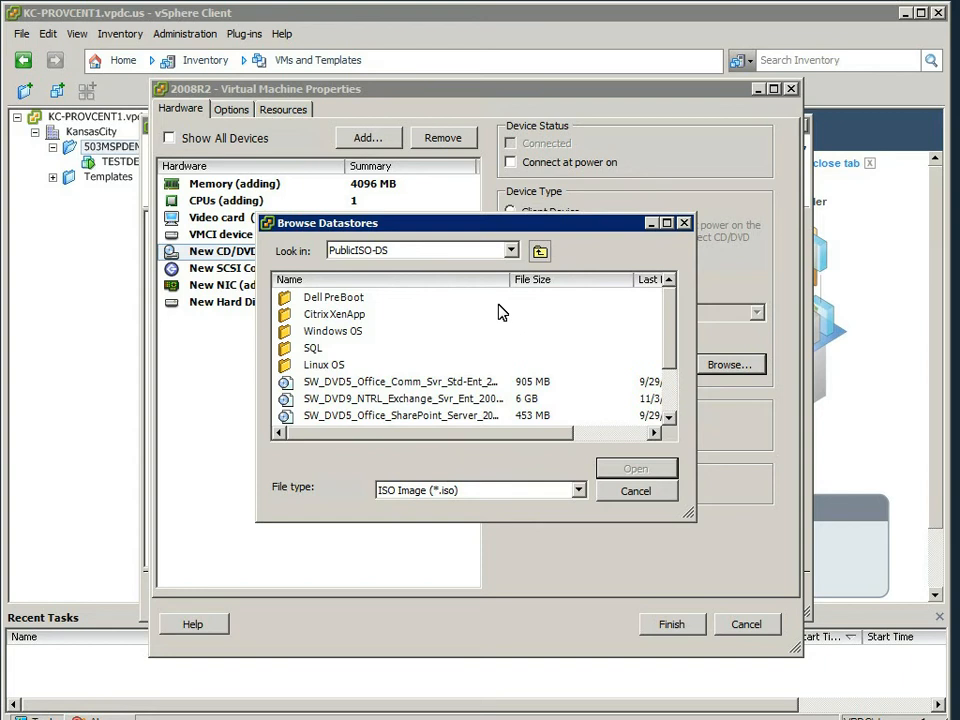
double_click(332, 332)
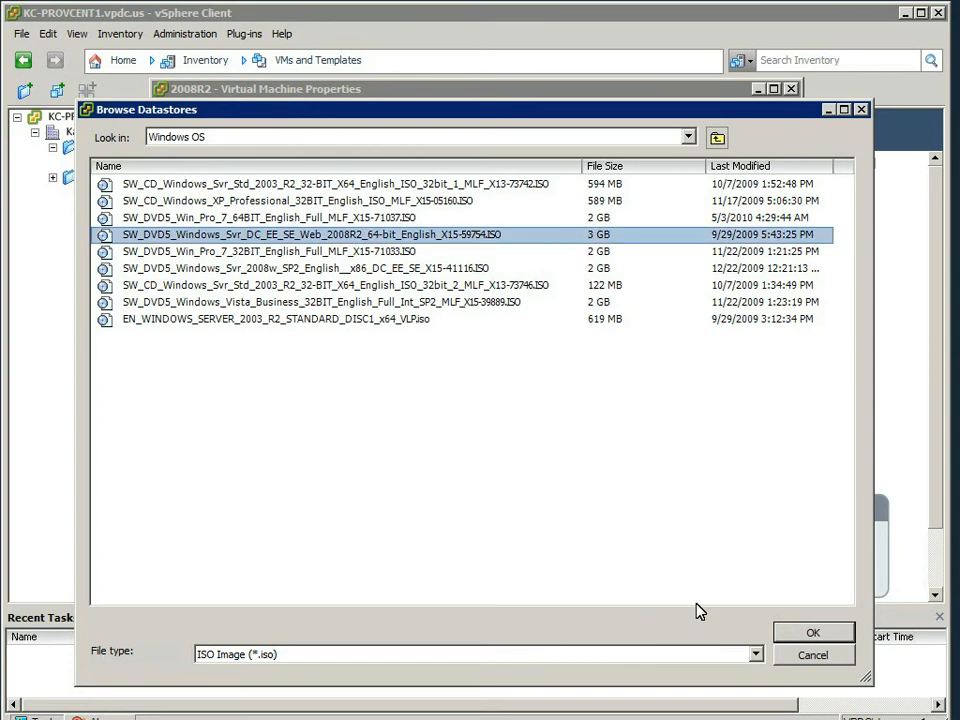
click(812, 632)
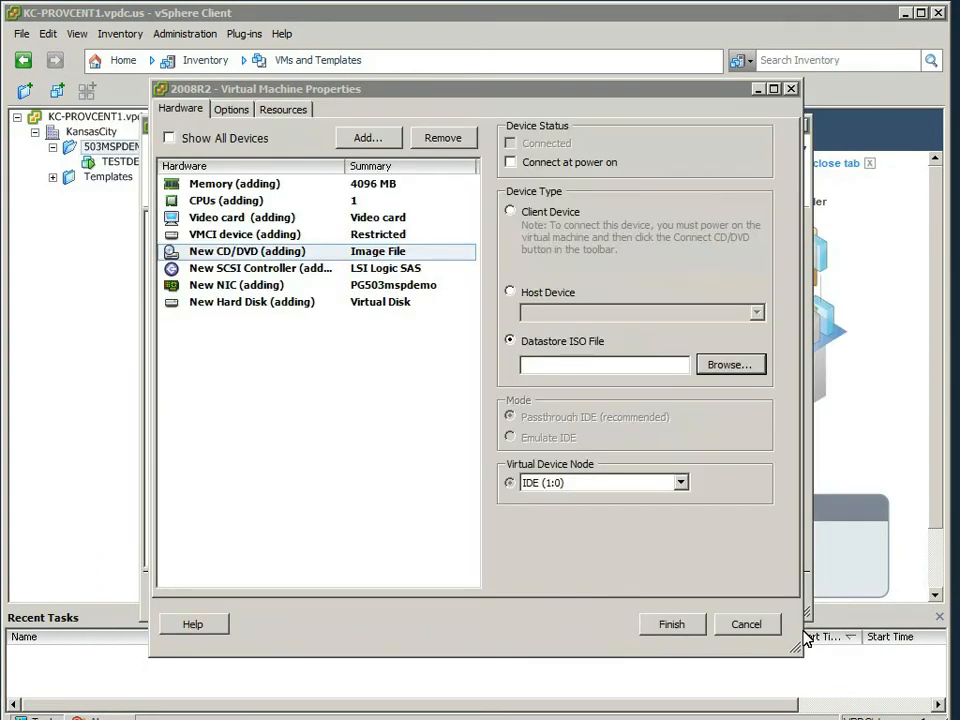
click(512, 162)
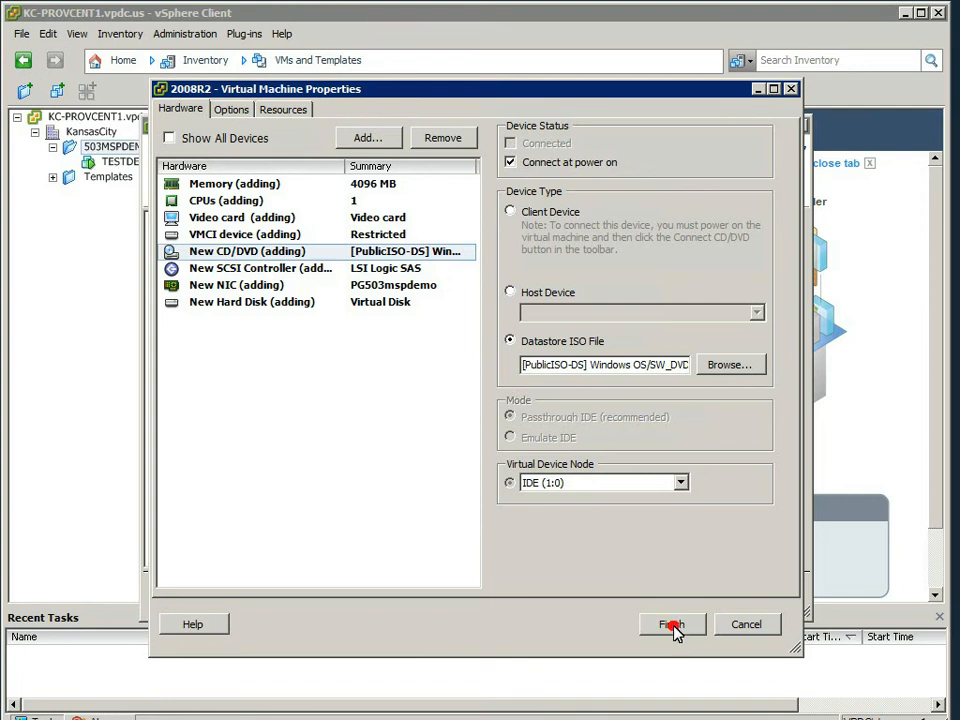
- Finish creating the 2008R2 virtual machine and power it on
click(672, 624)
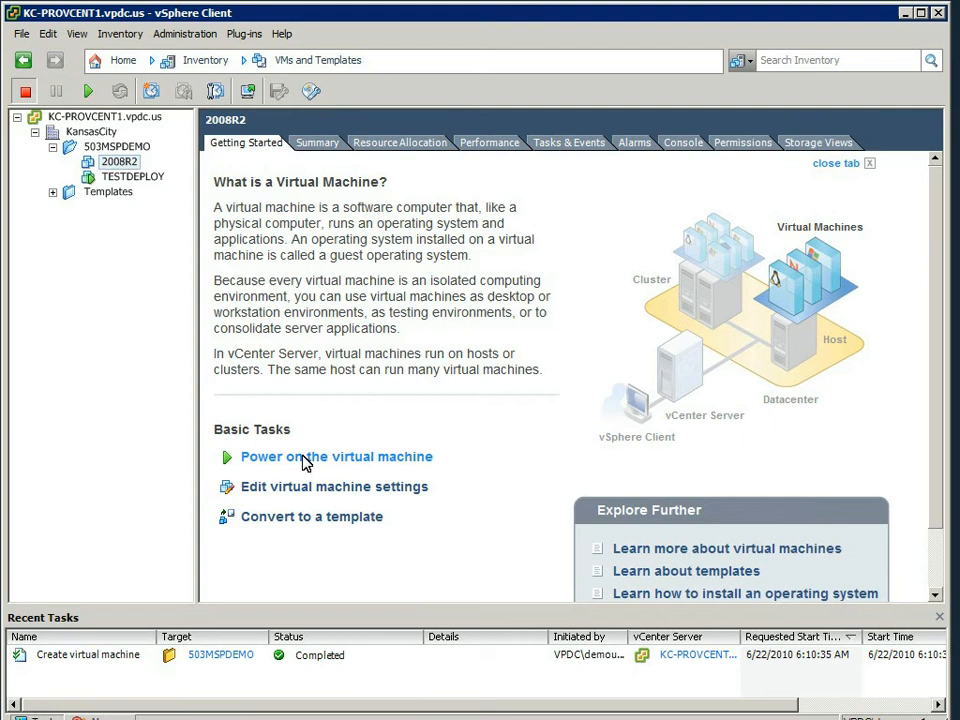
click(336, 456)
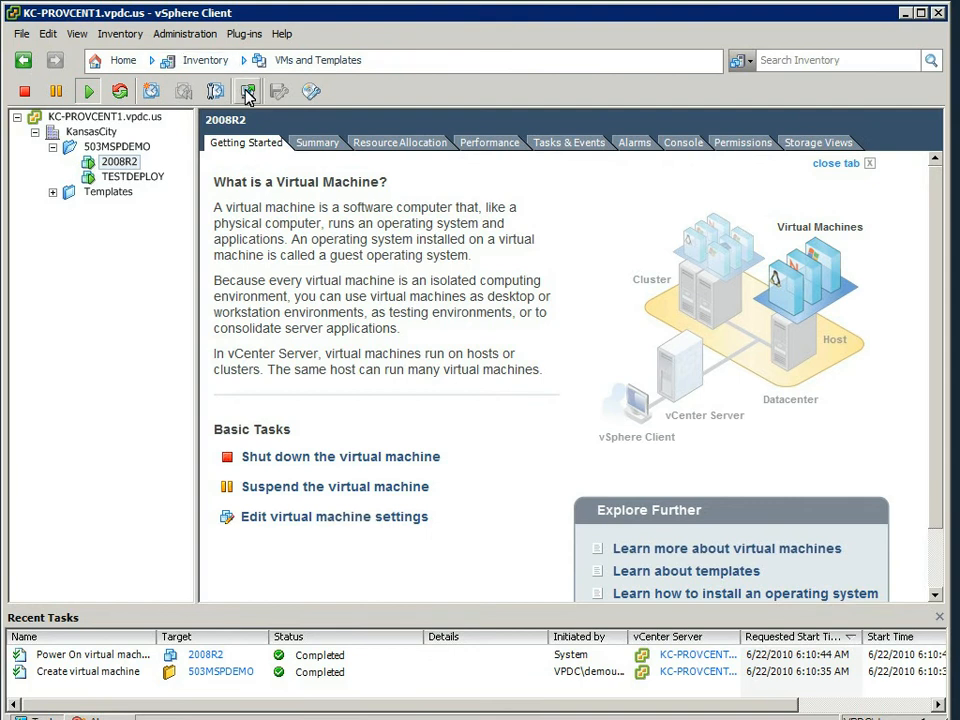
- Keep the powered-on 2008R2 virtual machine selected in the inventory
click(246, 92)
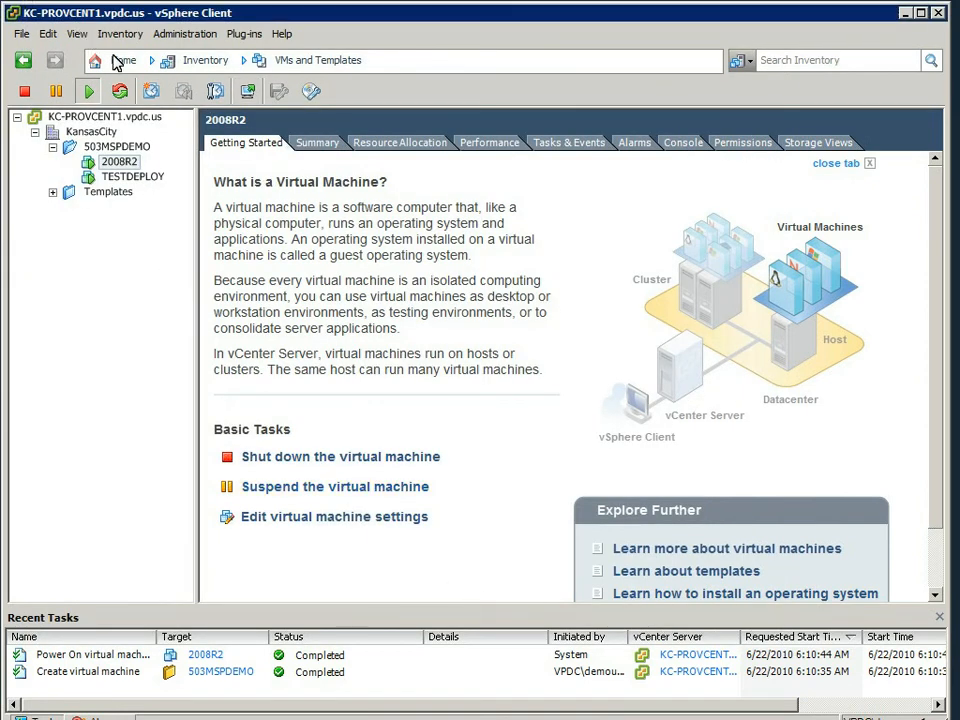
- From Home, browse the iSCSI14011VPDC datastore to the Artisan-DC folder and show its upload options
click(94, 60)
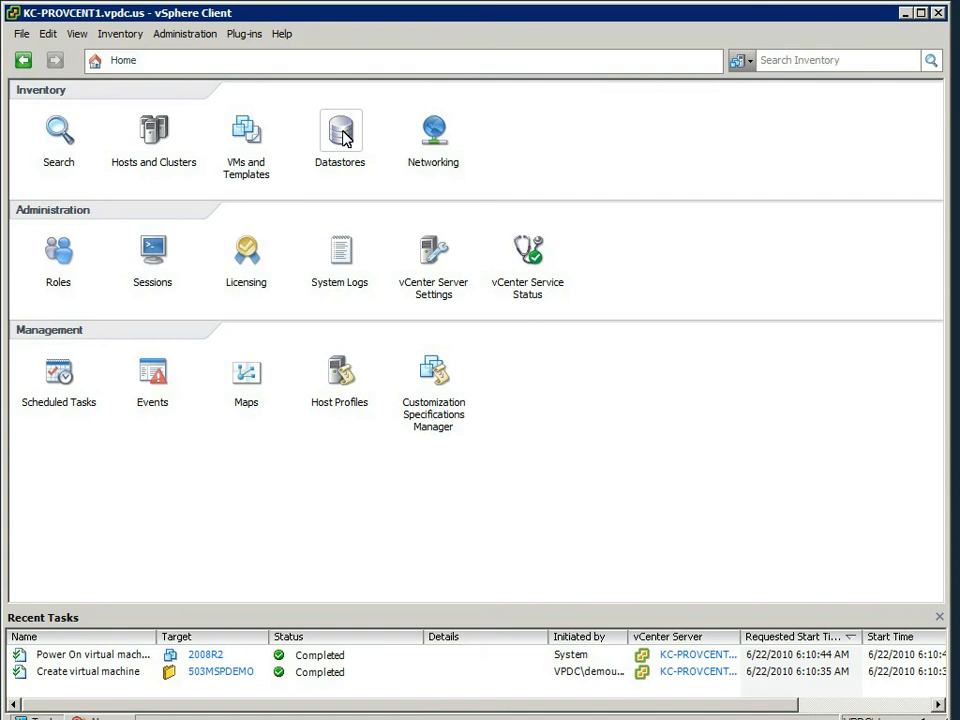
click(340, 130)
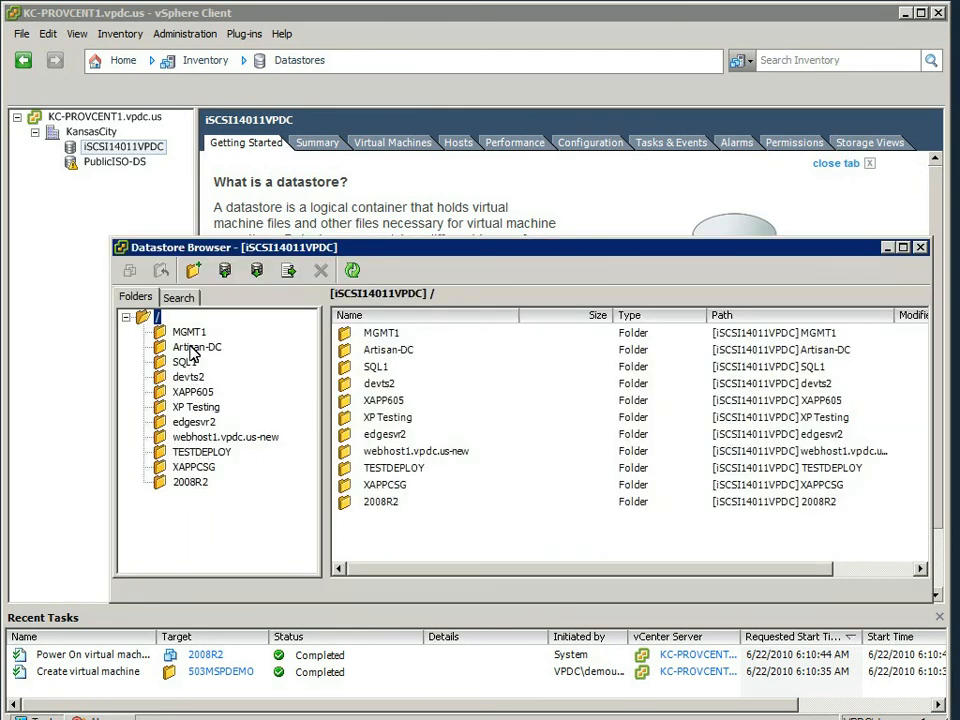
click(196, 348)
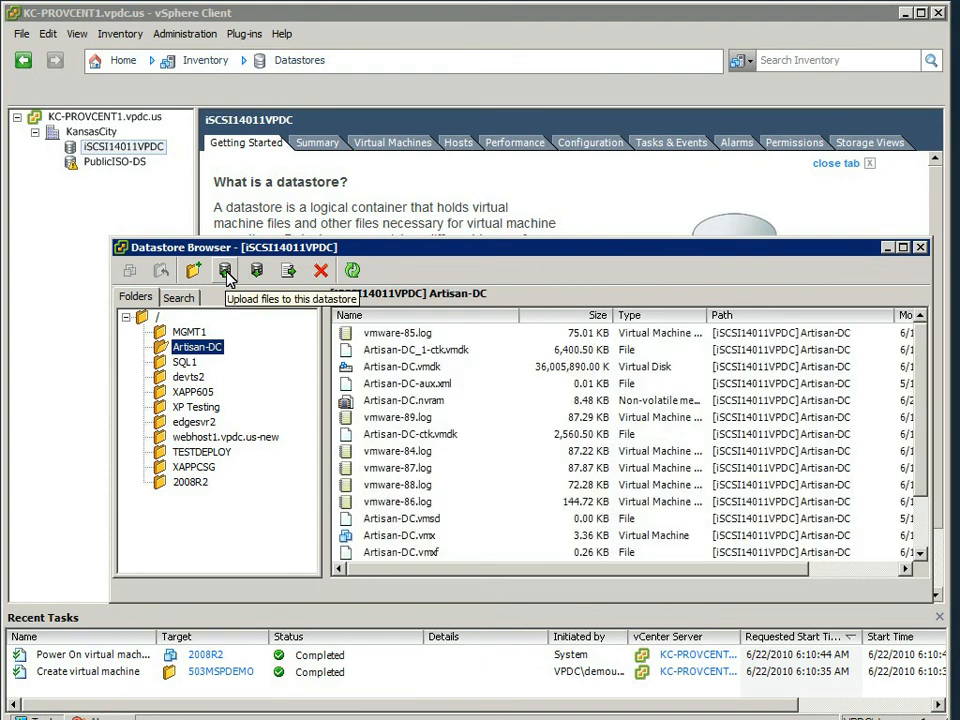
click(224, 270)
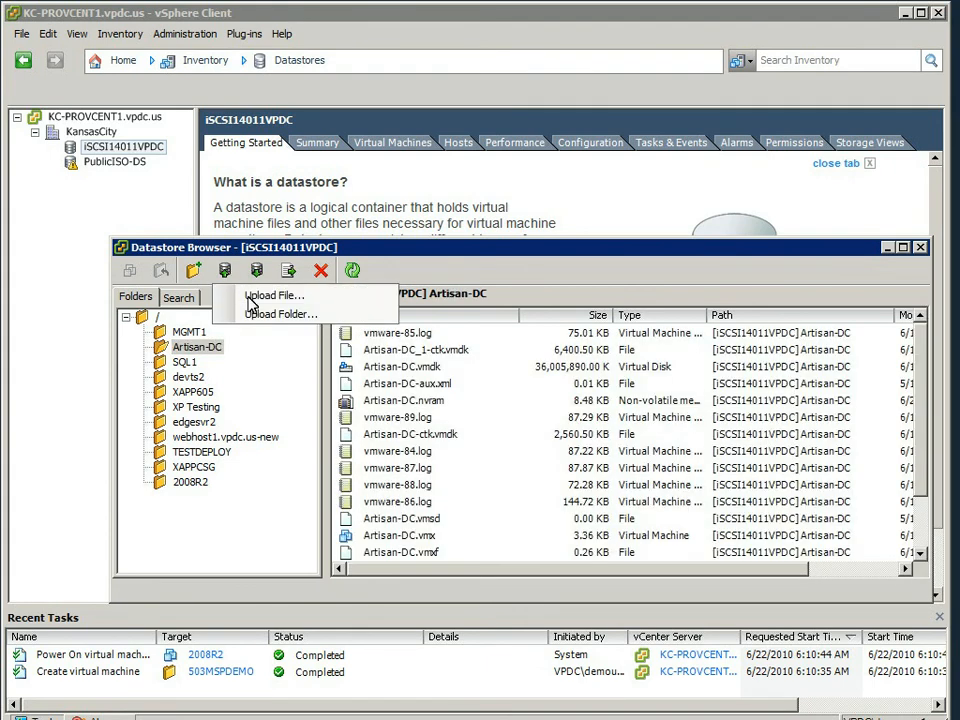
mouse_move(274, 296)
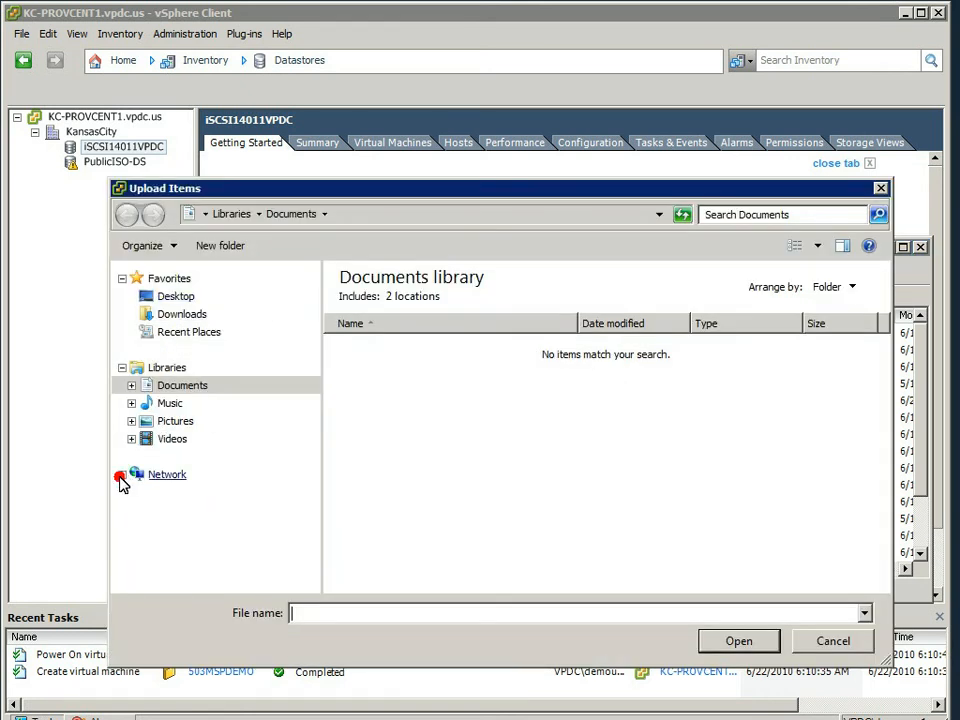
- Browse Network and expand tsclient to list its shared drives in Upload Items
click(180, 384)
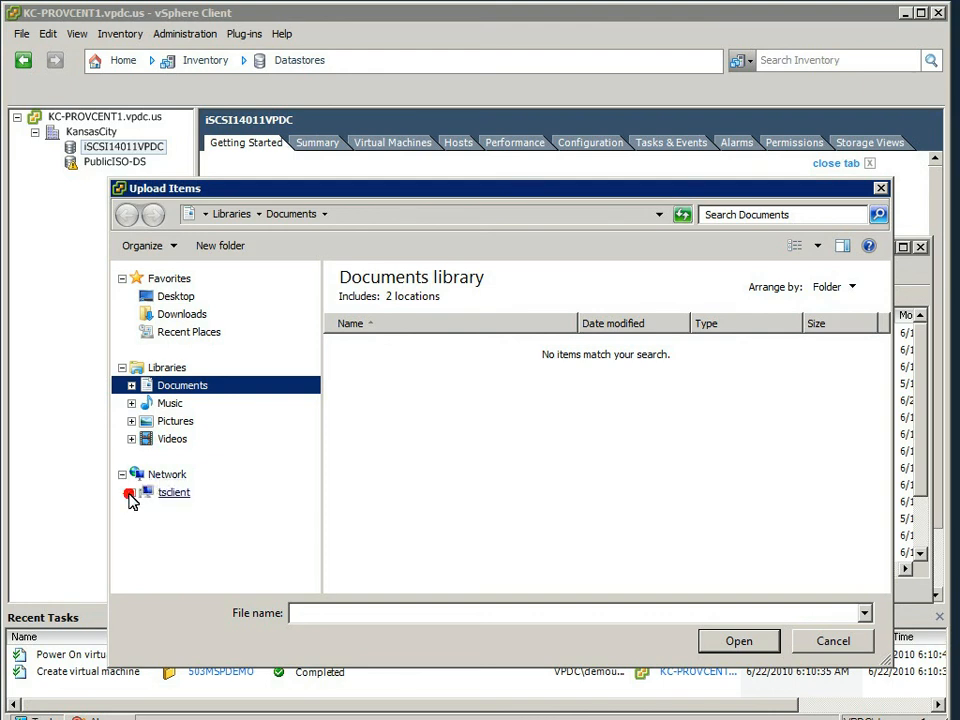
click(132, 492)
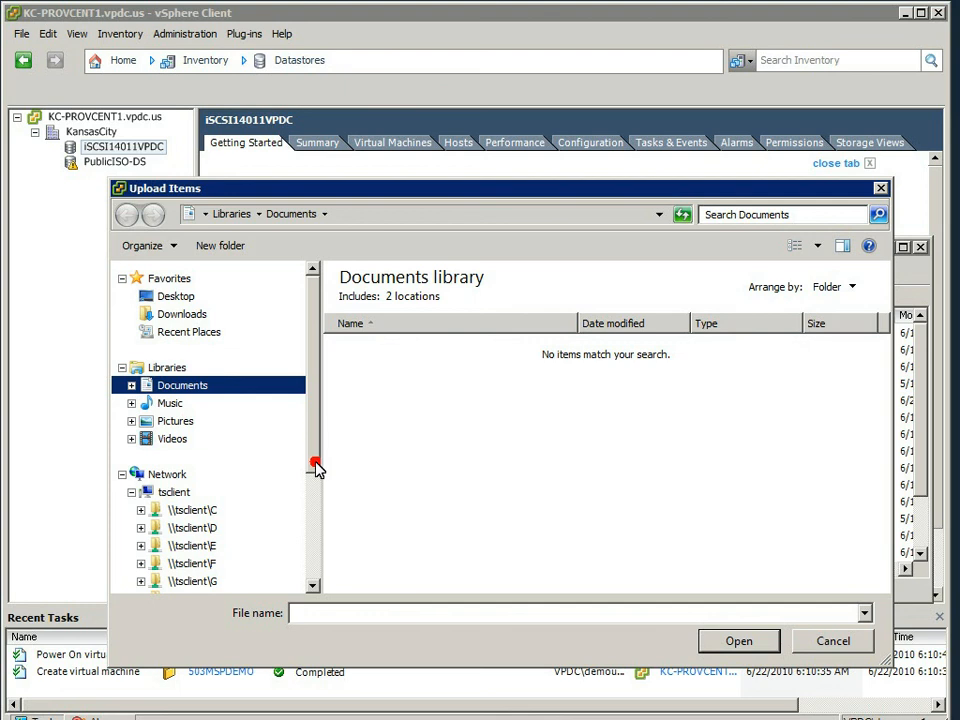
scroll(down, 3)
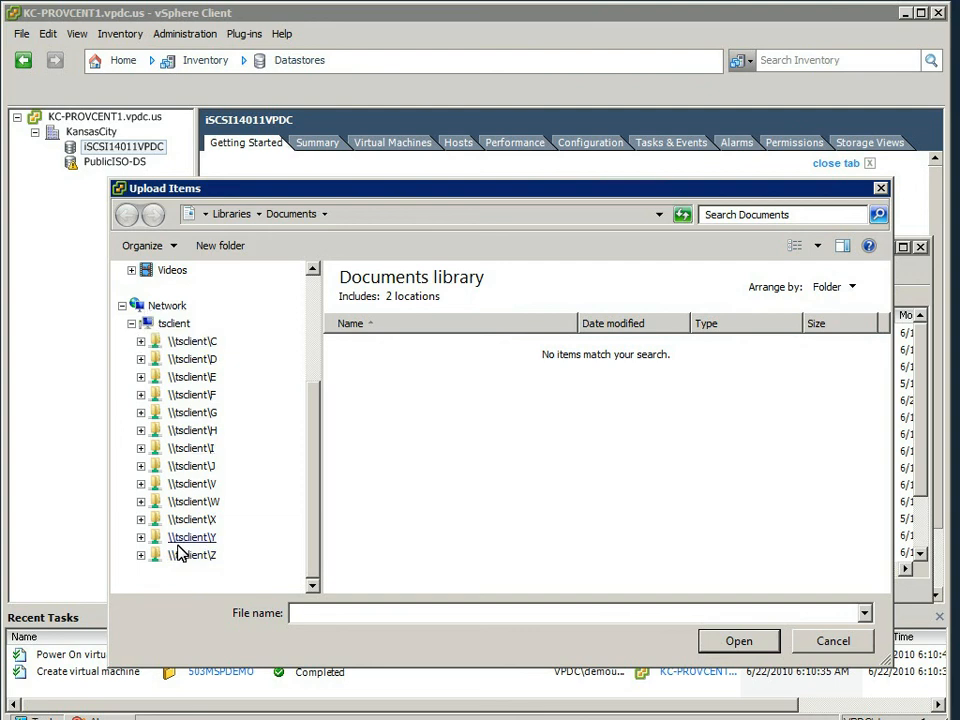
mouse_move(178, 550)
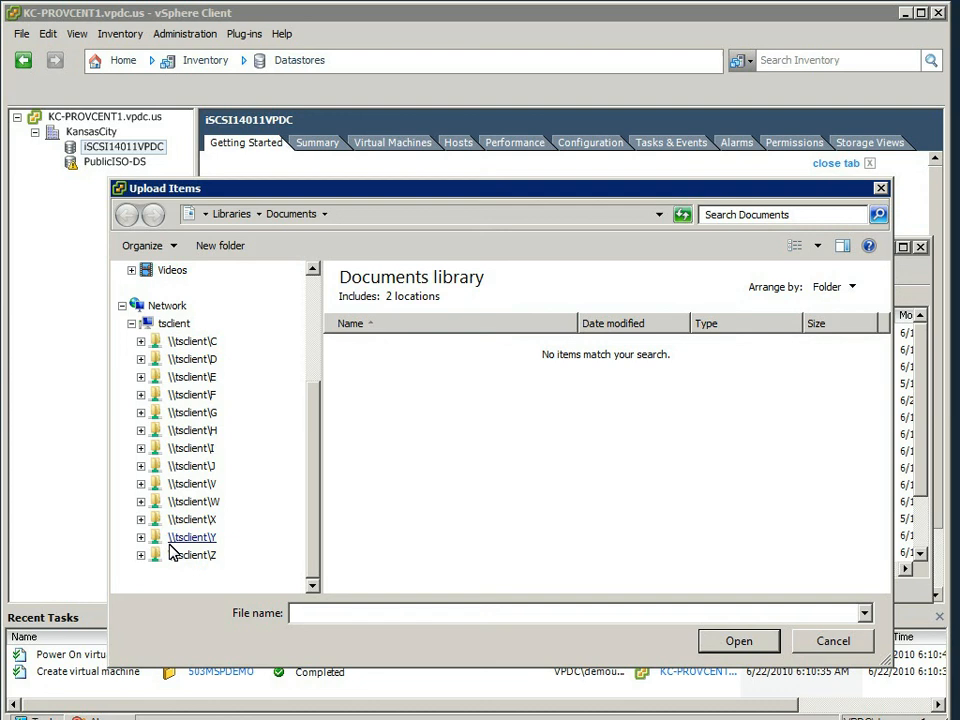
mouse_move(176, 544)
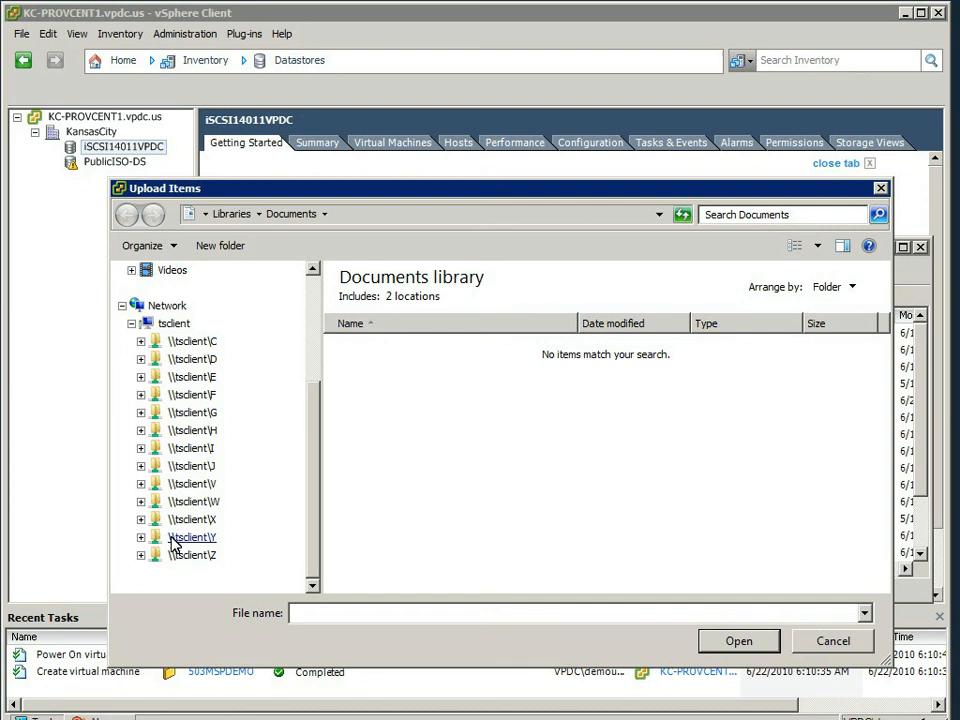
mouse_move(168, 544)
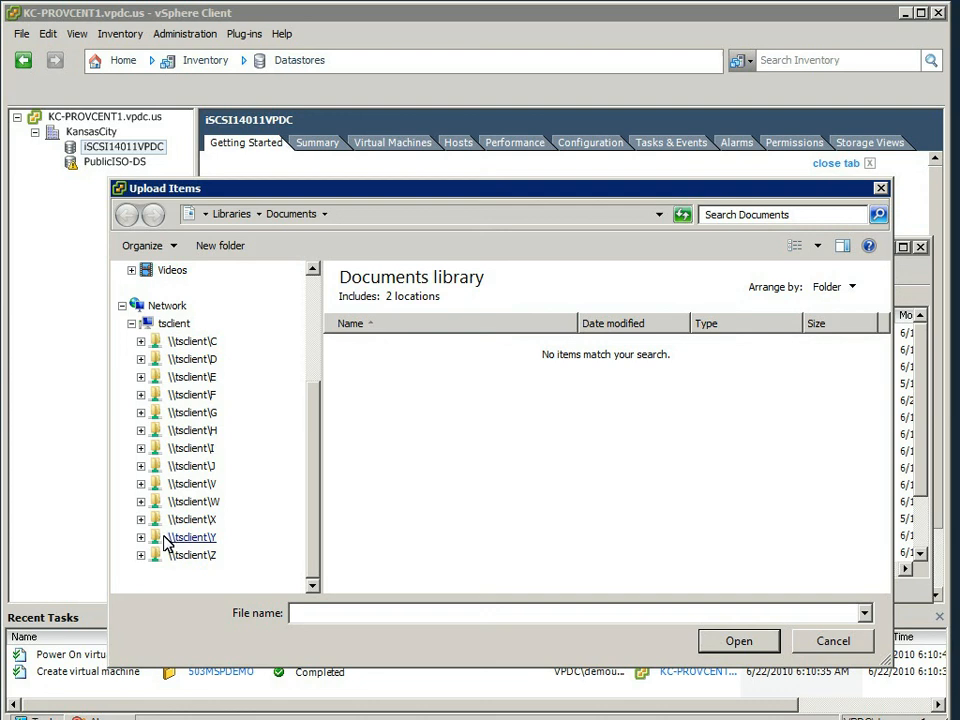
mouse_move(164, 544)
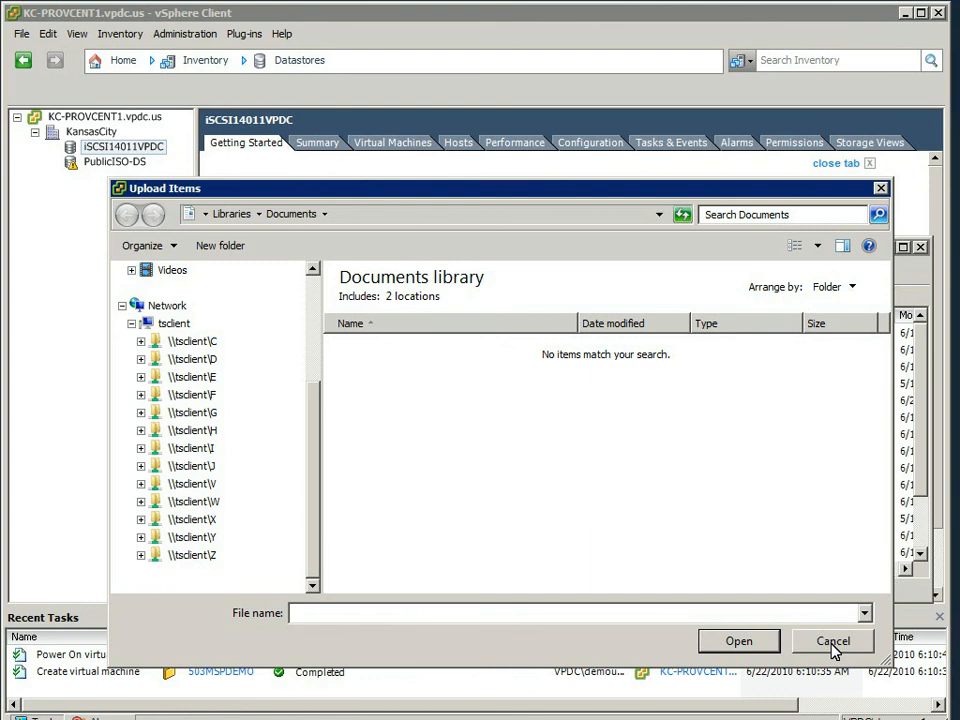
- Cancel the upload and close the Datastore Browser, leaving the iSCSI14011VPDC overview
click(832, 640)
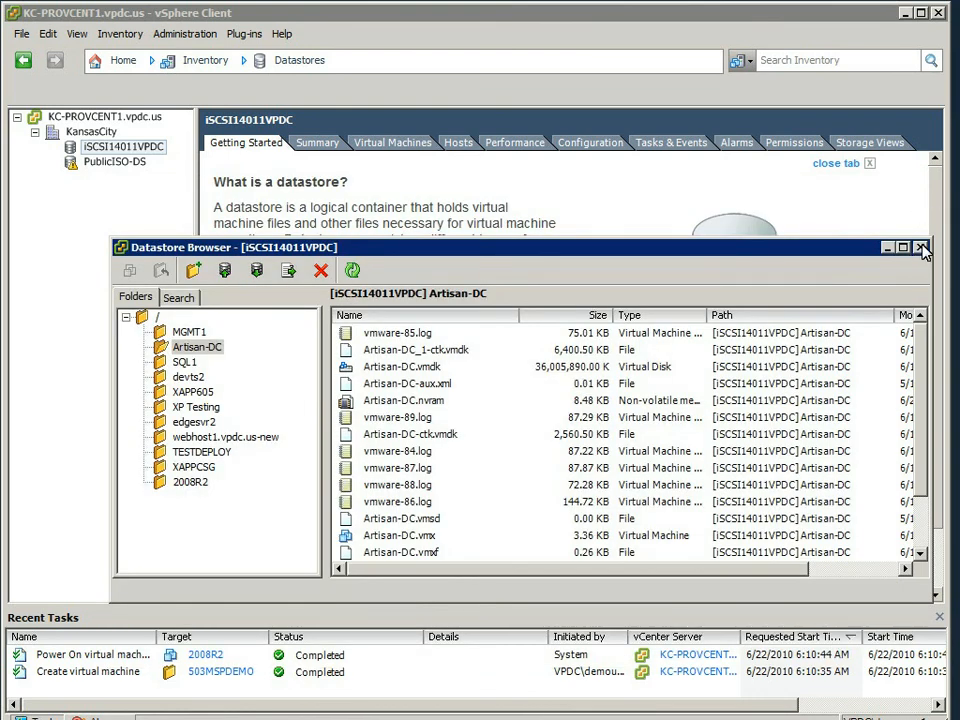
click(920, 248)
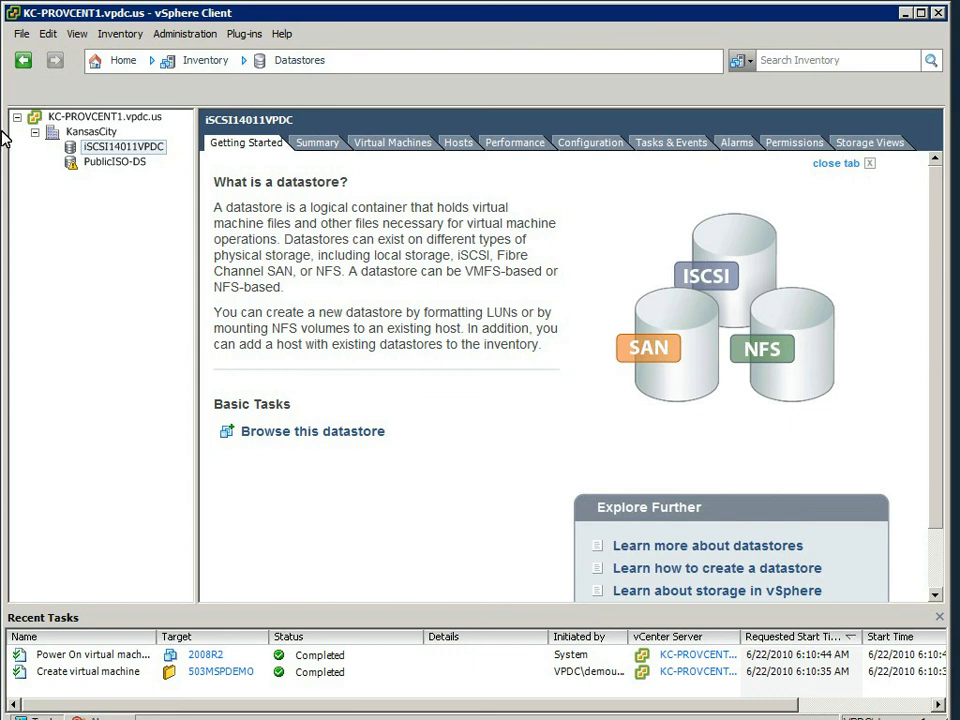